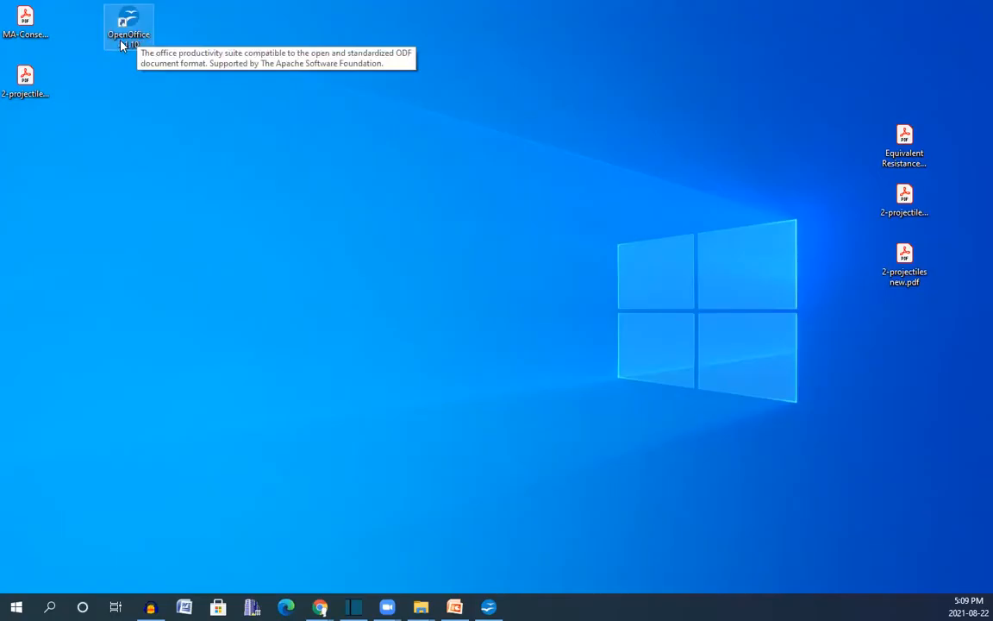
Step: Launch Apache OpenOffice from its desktop shortcut to reach the Start Center
double_click(126, 25)
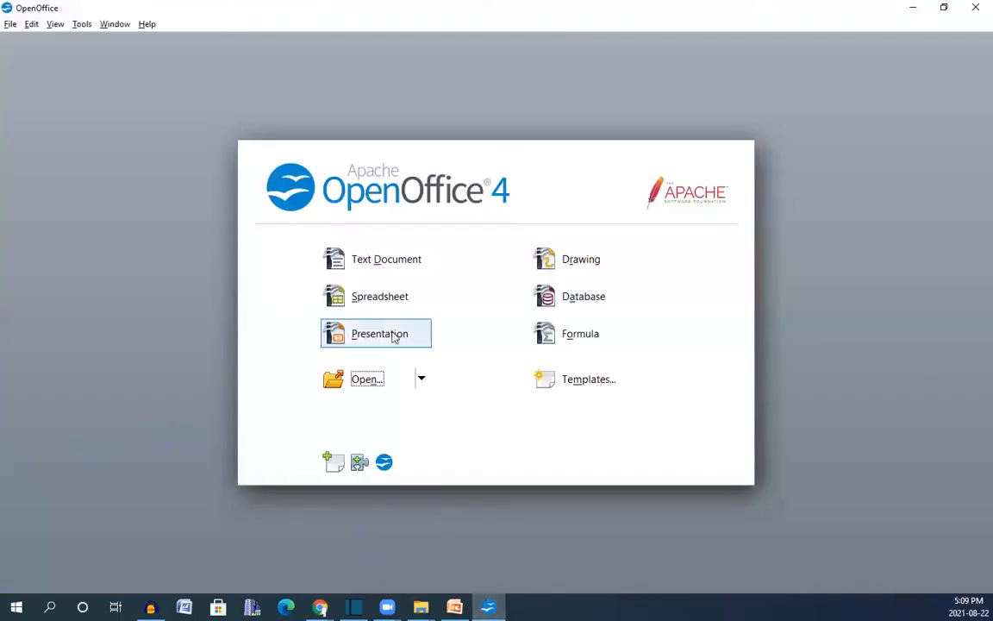
mouse_move(353, 276)
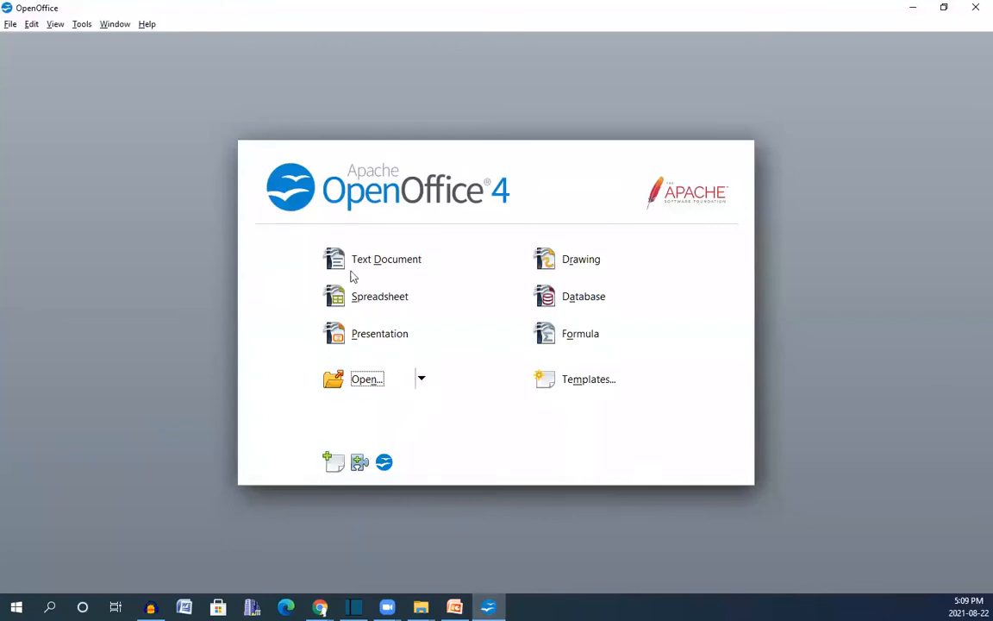
mouse_move(542, 472)
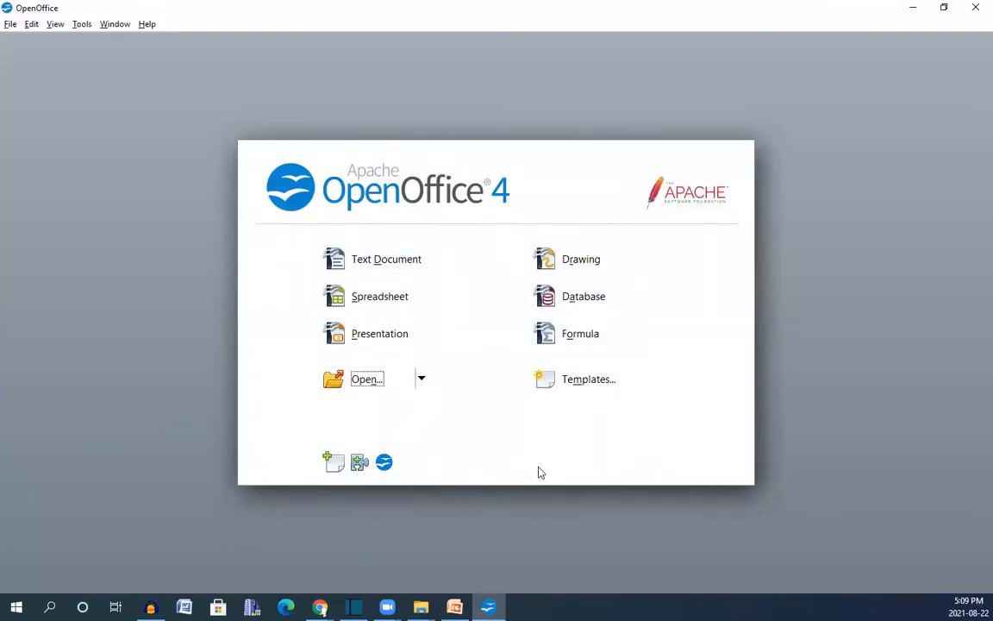
mouse_move(366, 378)
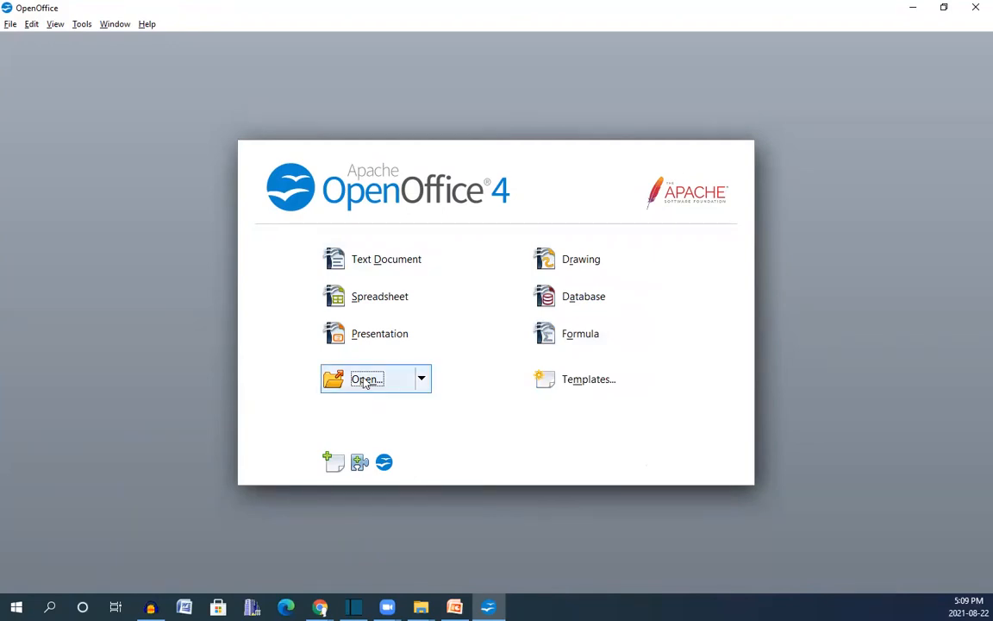
mouse_move(380, 431)
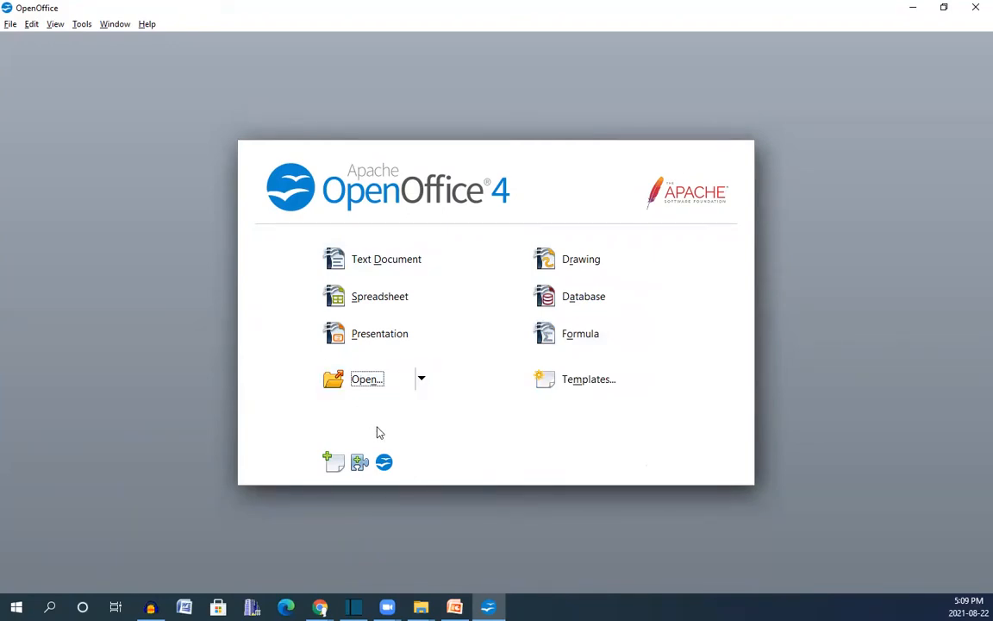
mouse_move(326, 413)
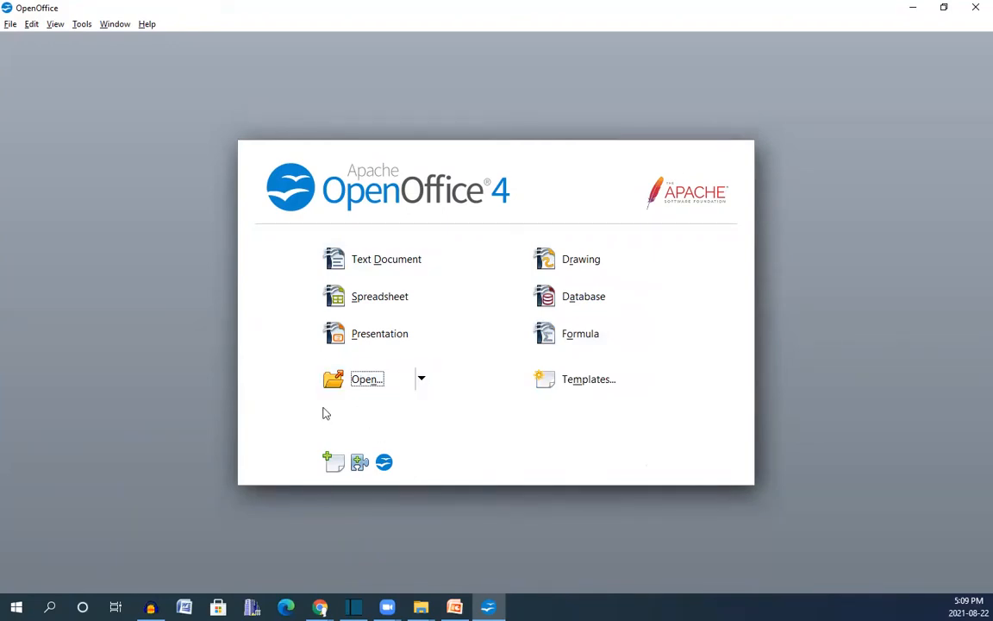
mouse_move(404, 416)
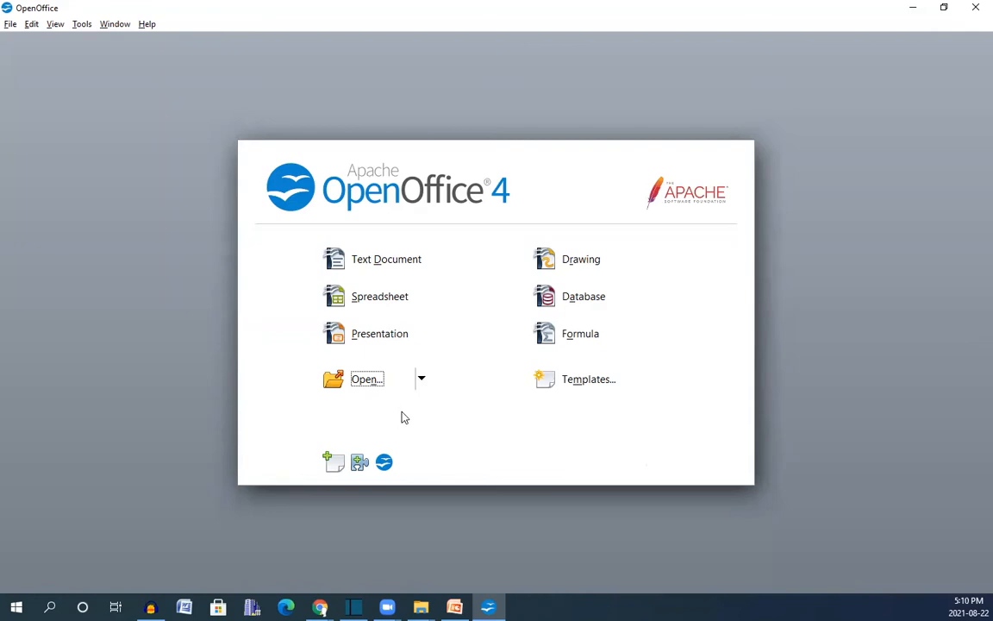
mouse_move(443, 424)
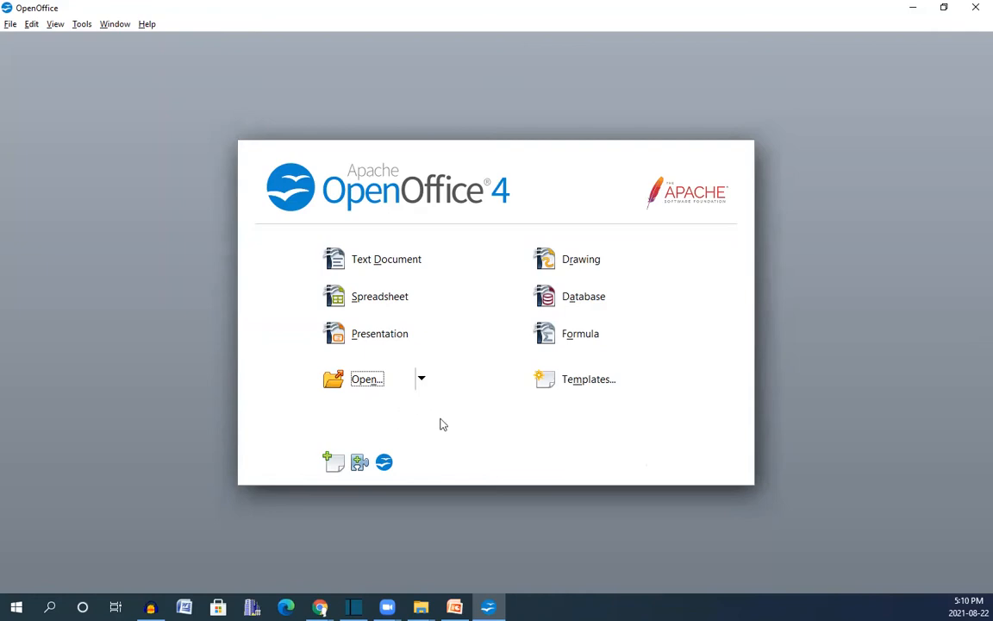
mouse_move(410, 425)
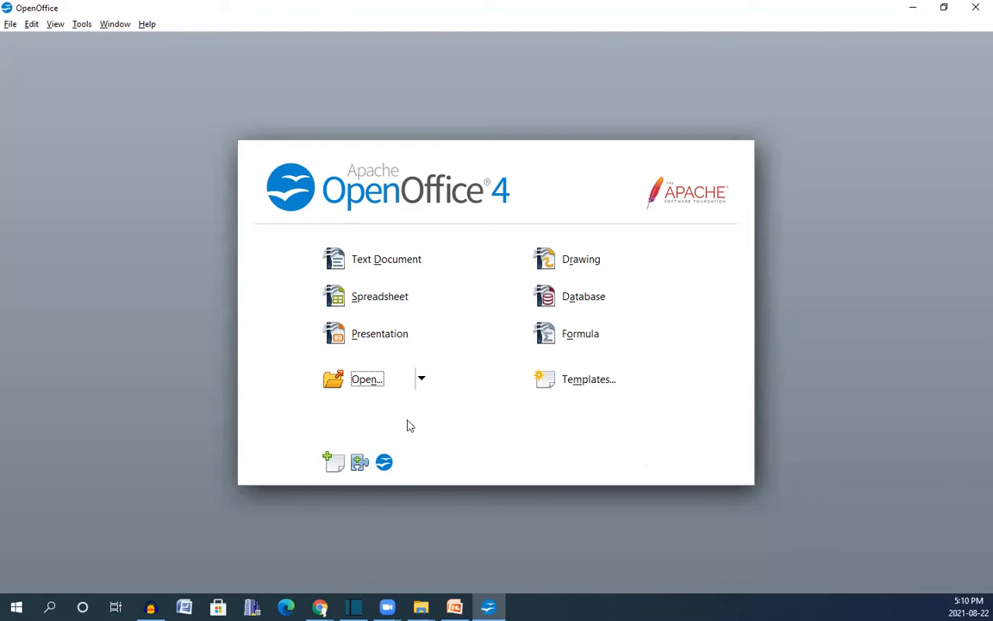
mouse_move(96, 71)
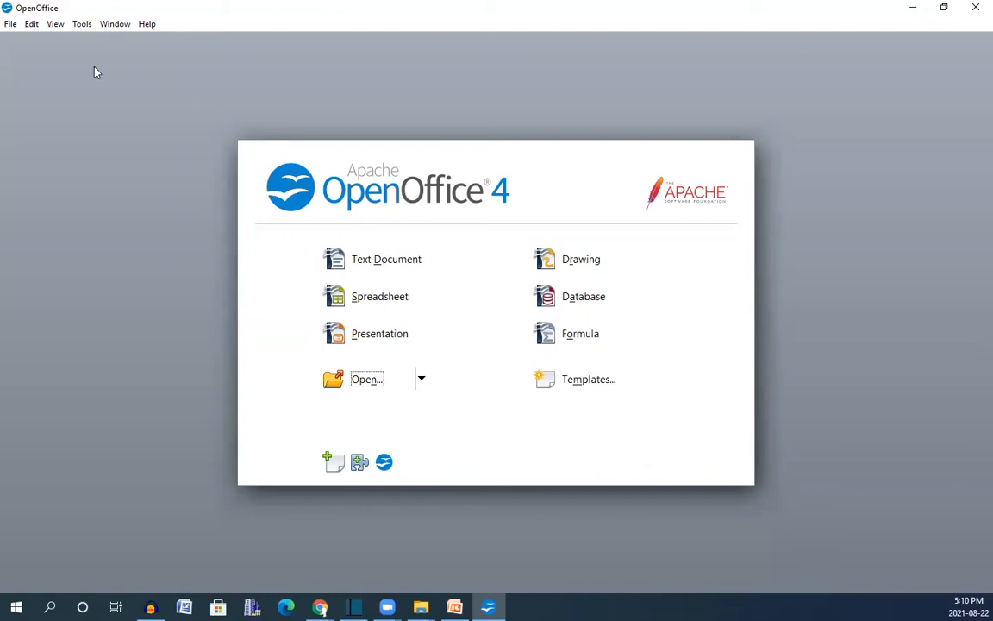
Step: Open the Extension Manager from the Tools menu to review installed extensions
click(81, 23)
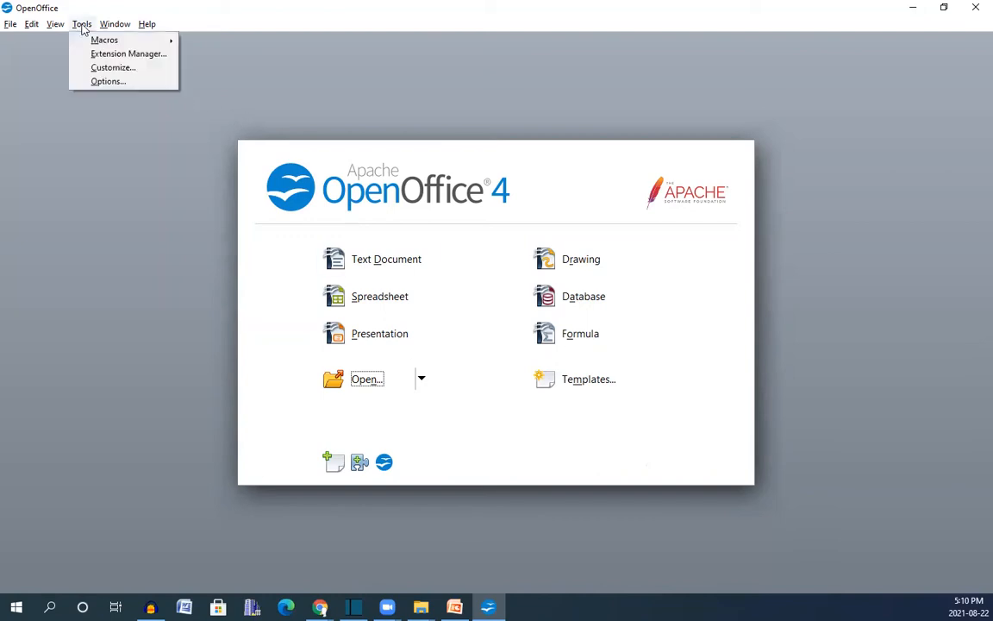
click(132, 53)
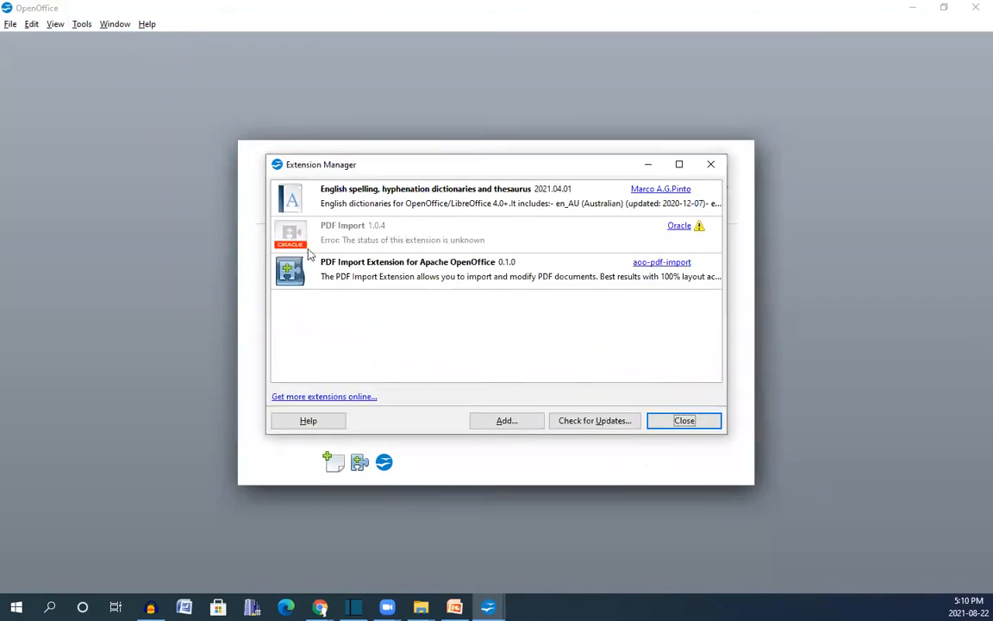
mouse_move(386, 242)
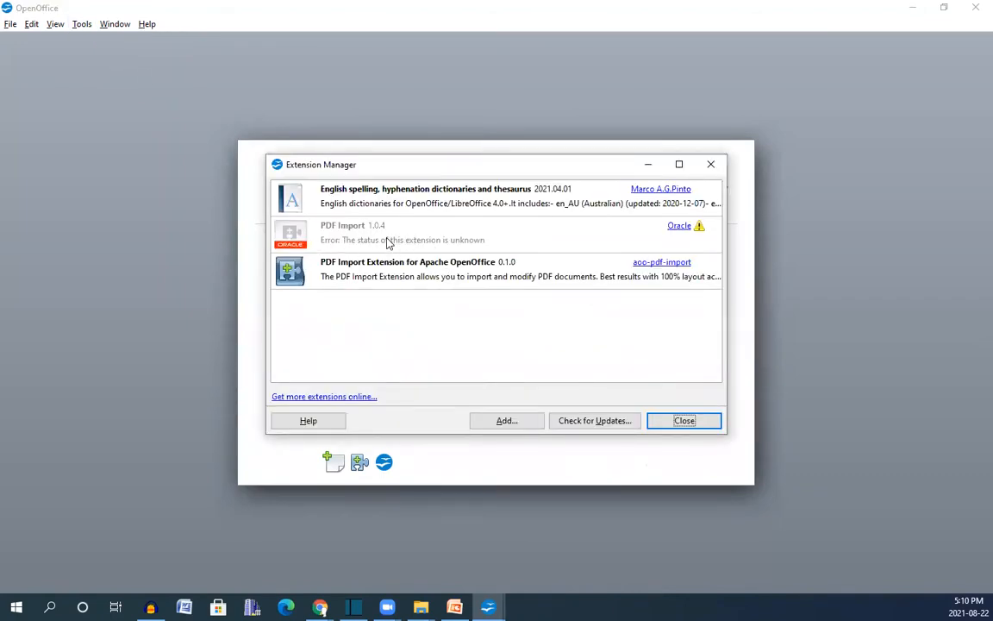
mouse_move(325, 237)
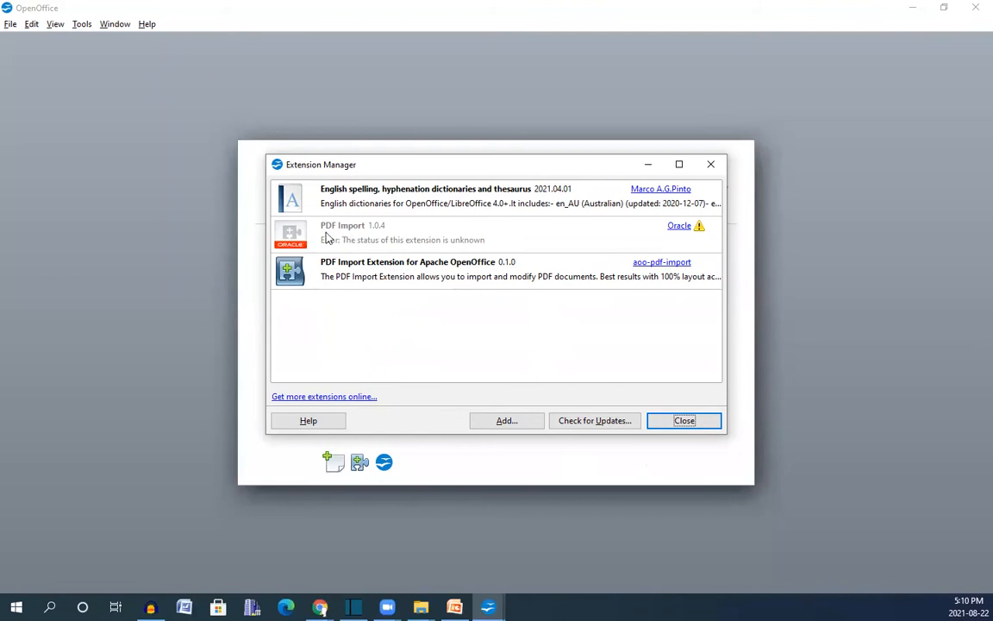
mouse_move(367, 240)
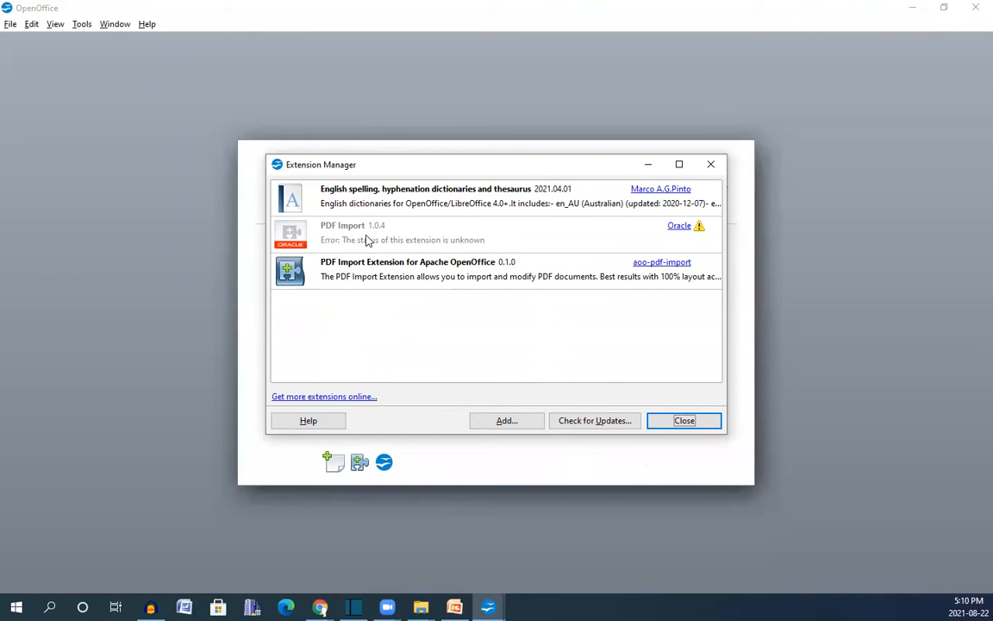
mouse_move(239, 407)
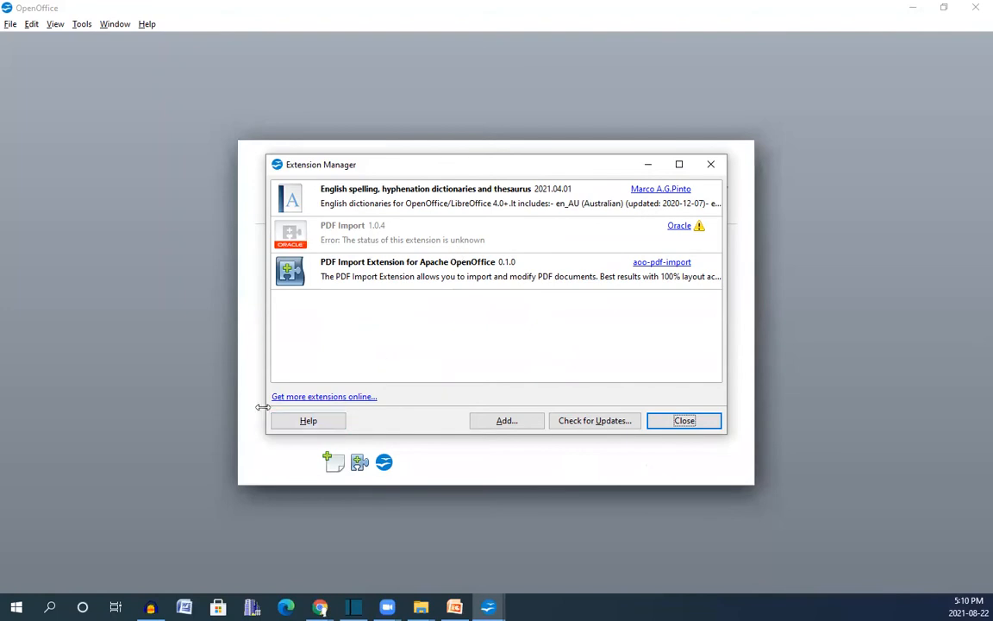
mouse_move(326, 397)
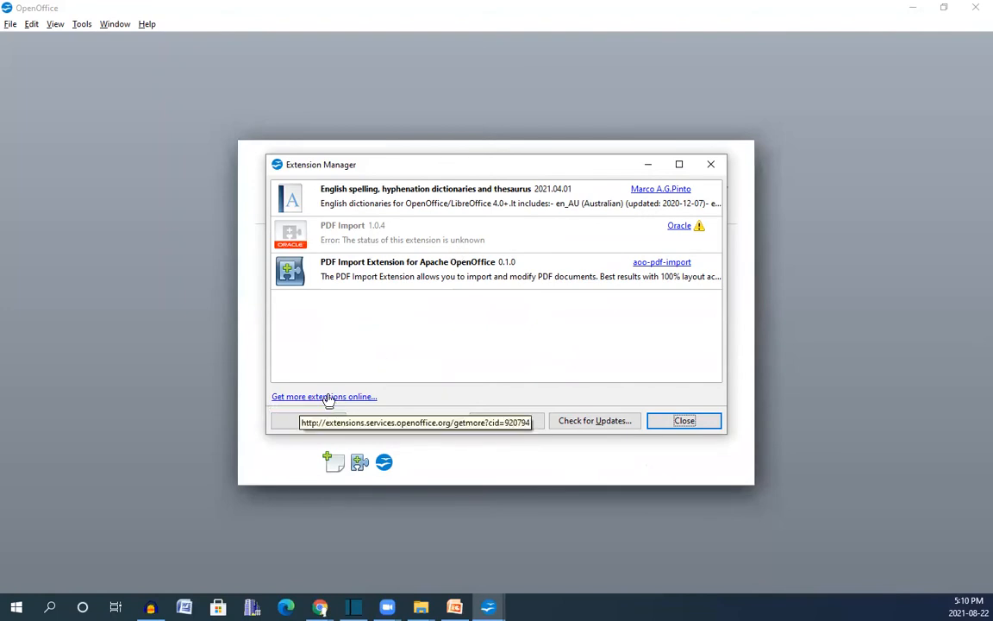
Step: Search the online extensions site for 'oracle pdf' and scroll to the PDF Import result
click(324, 397)
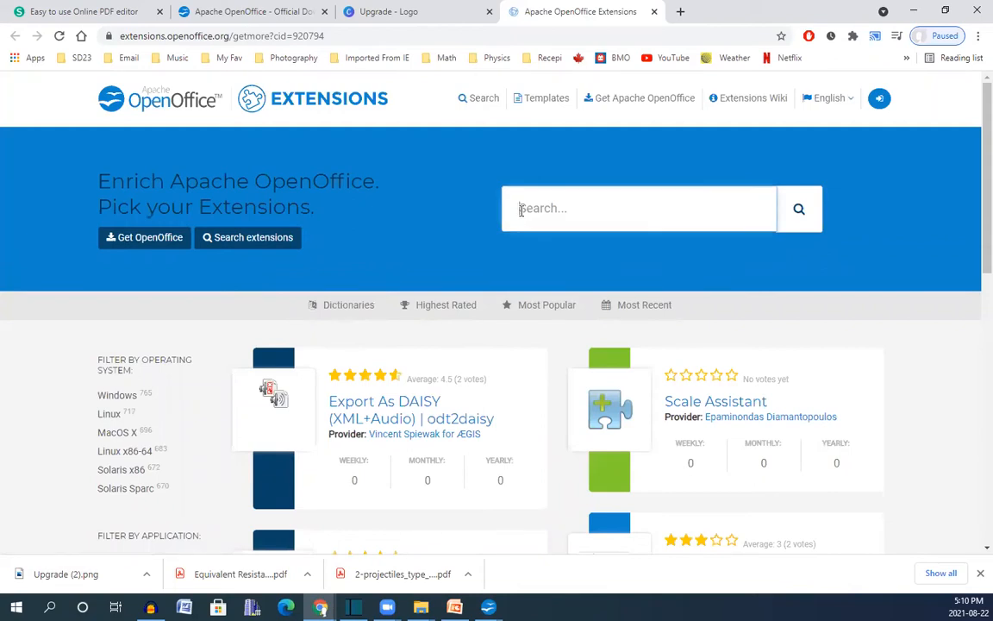
text(bracle pdf)
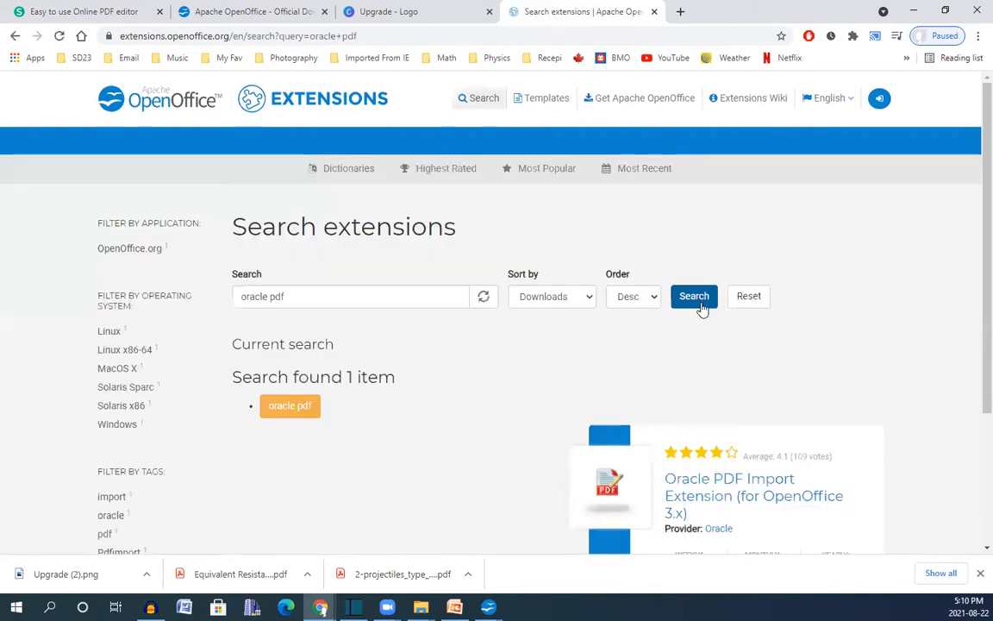
scroll(down, 3)
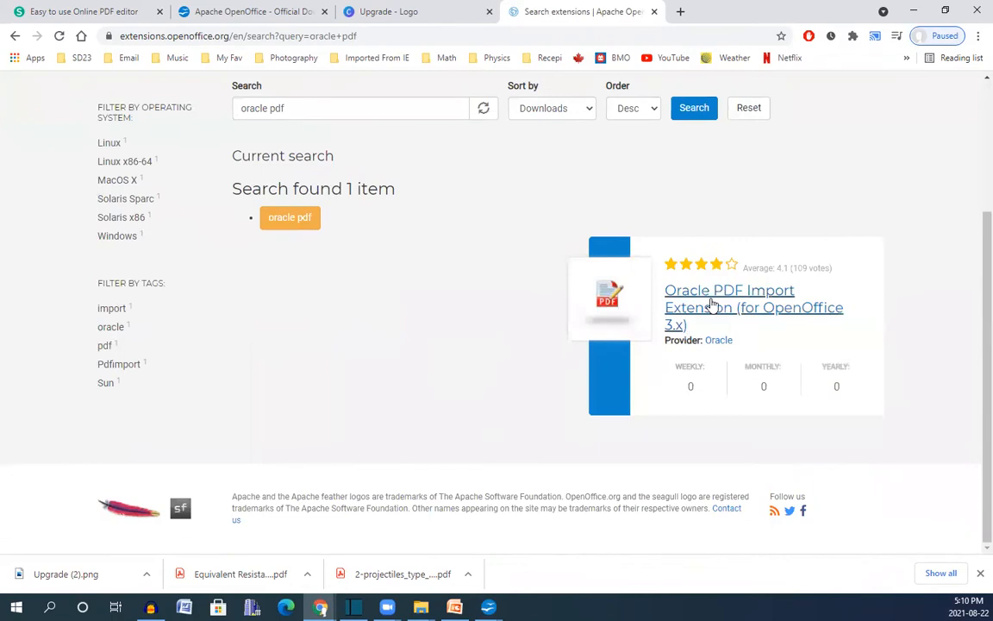
mouse_move(713, 307)
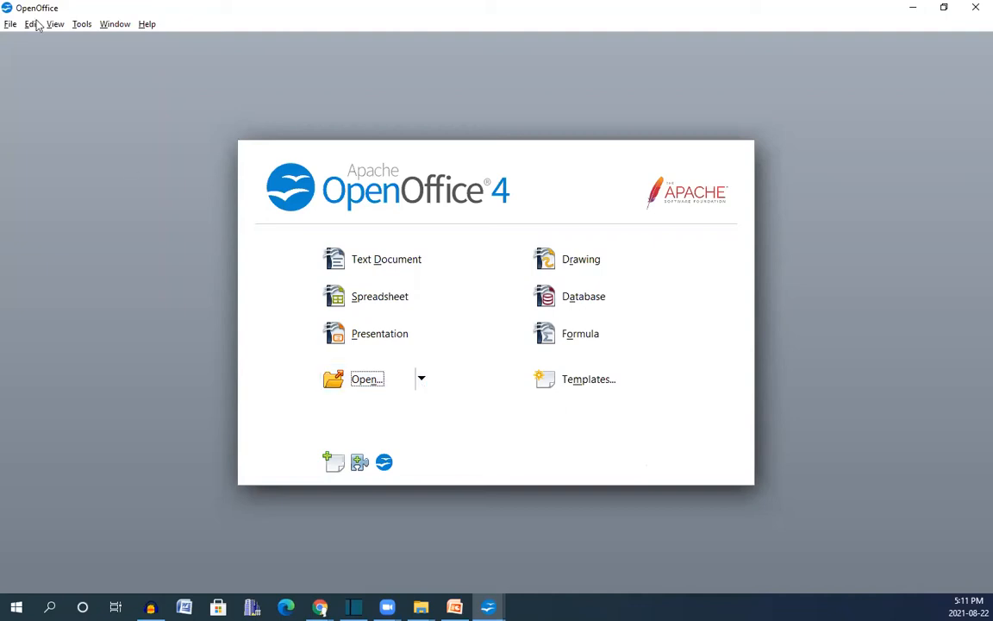
Step: Open the MA-Consent.pdf client consent form in Draw
click(11, 24)
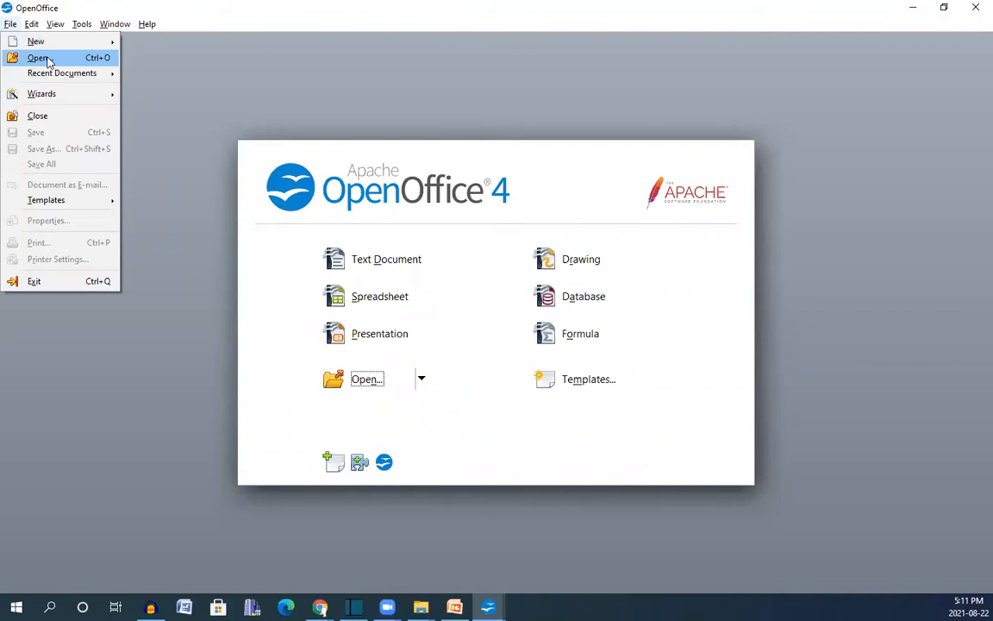
click(38, 61)
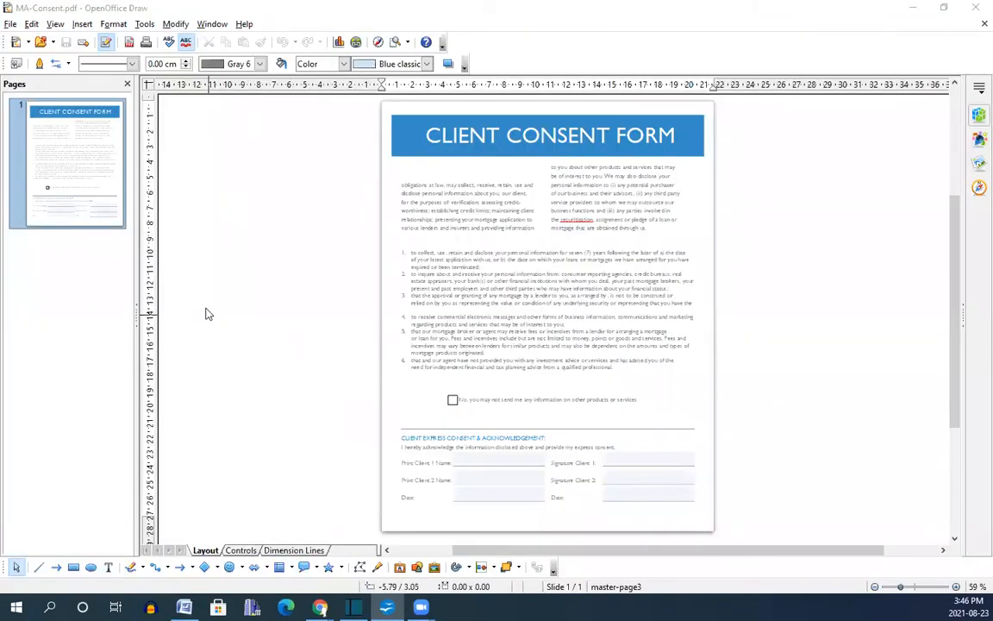
mouse_move(39, 349)
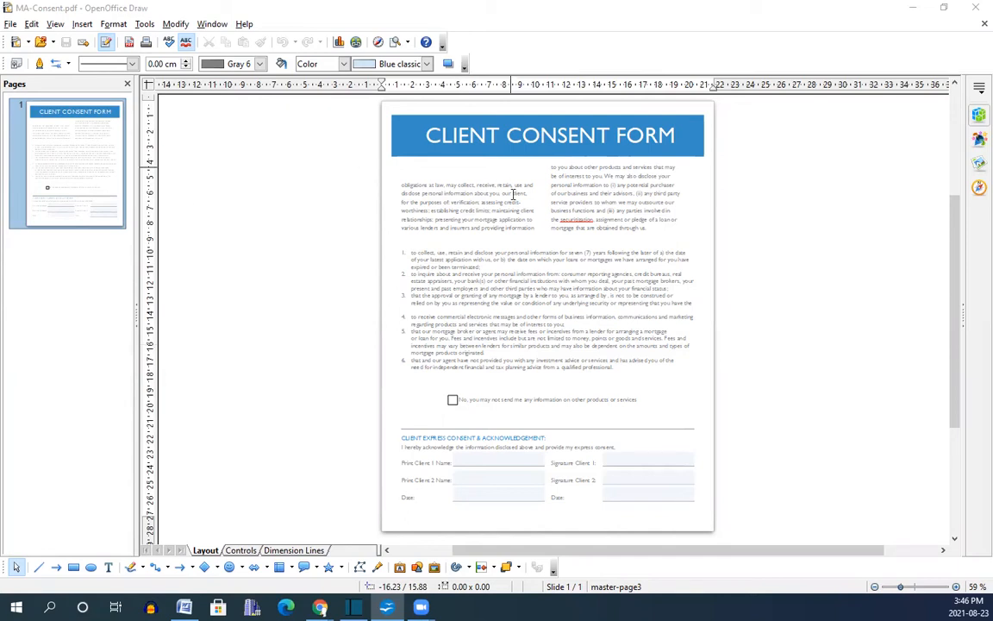
mouse_move(697, 183)
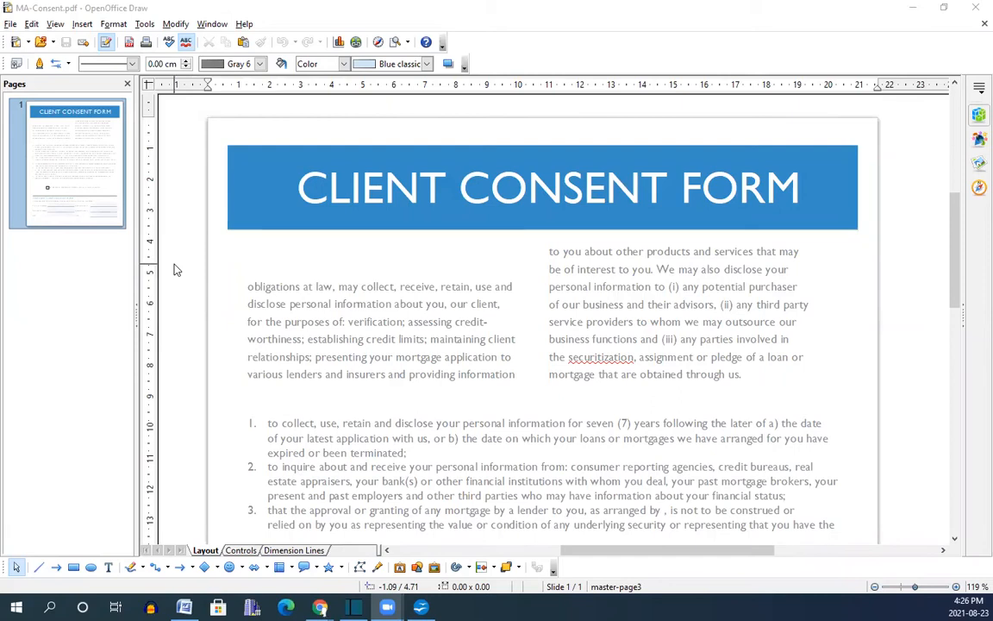
mouse_move(289, 194)
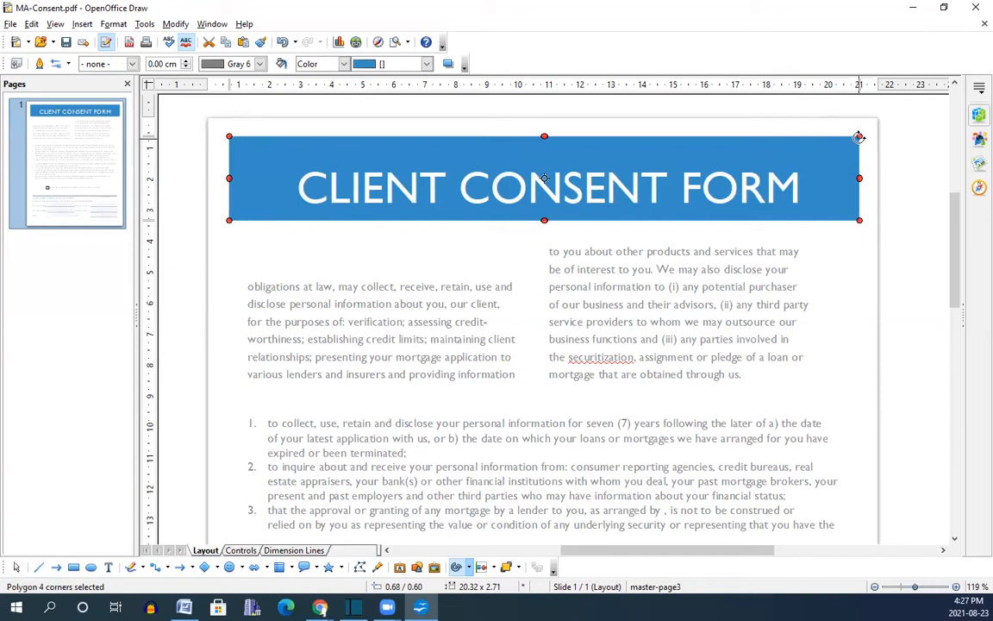
Step: Replace the text after 'for the purposes of:' in the left text box with 'verification'
double_click(544, 187)
text(m,)
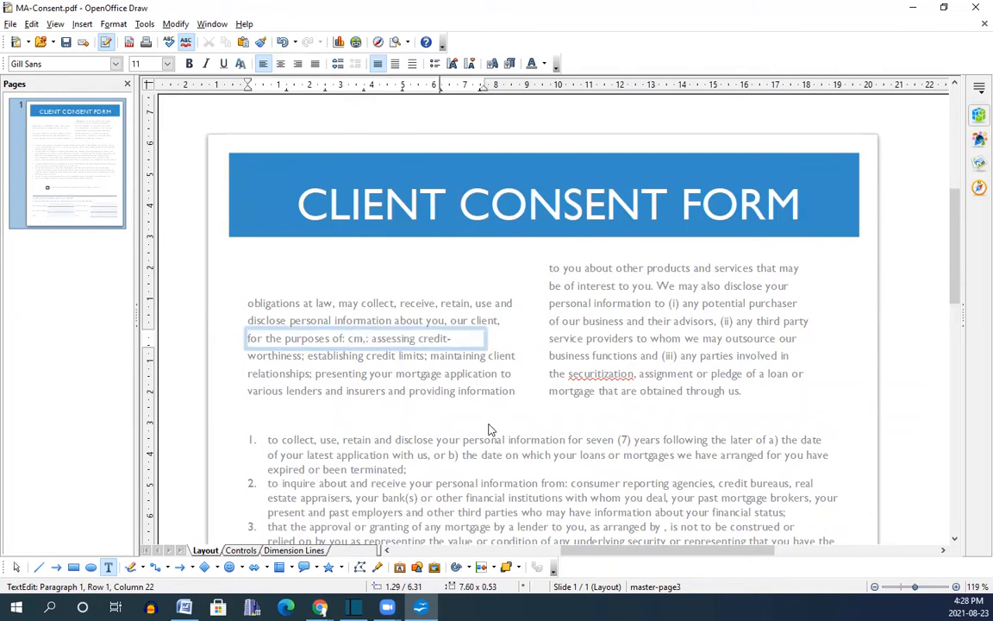
text(bcnbdb;)
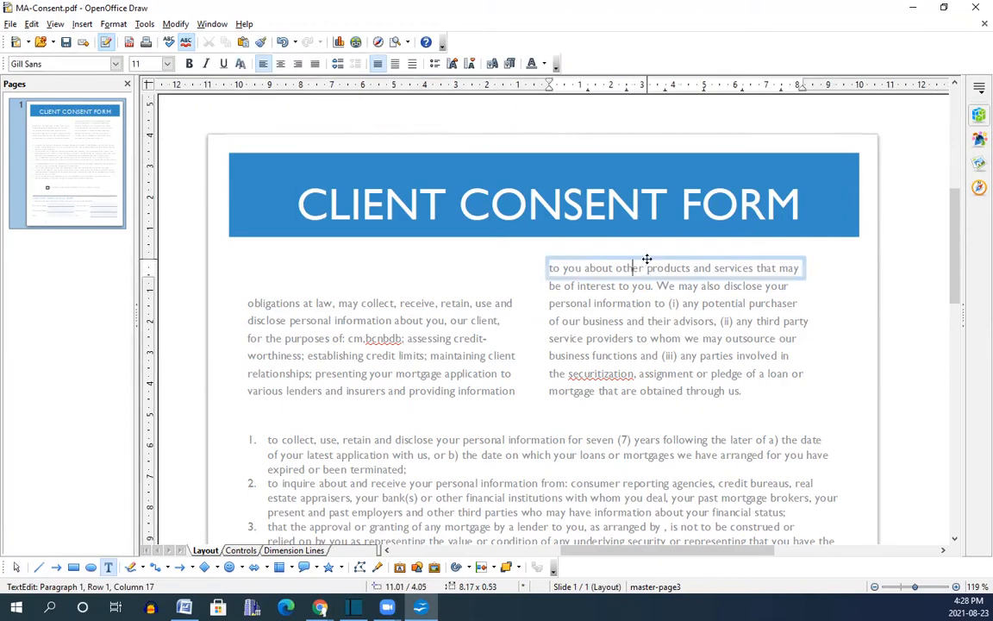
click(674, 268)
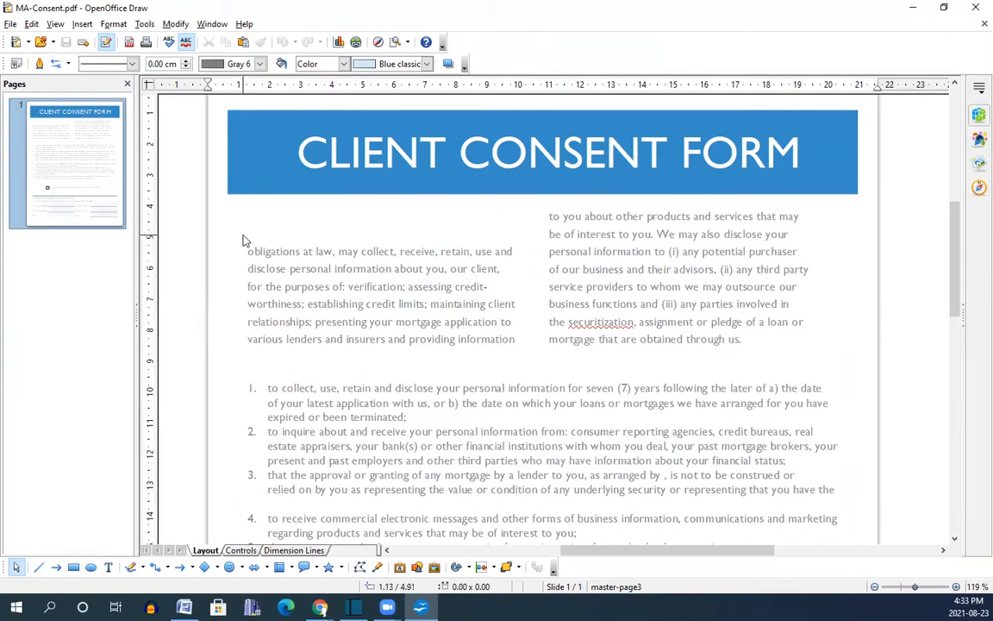
mouse_move(117, 514)
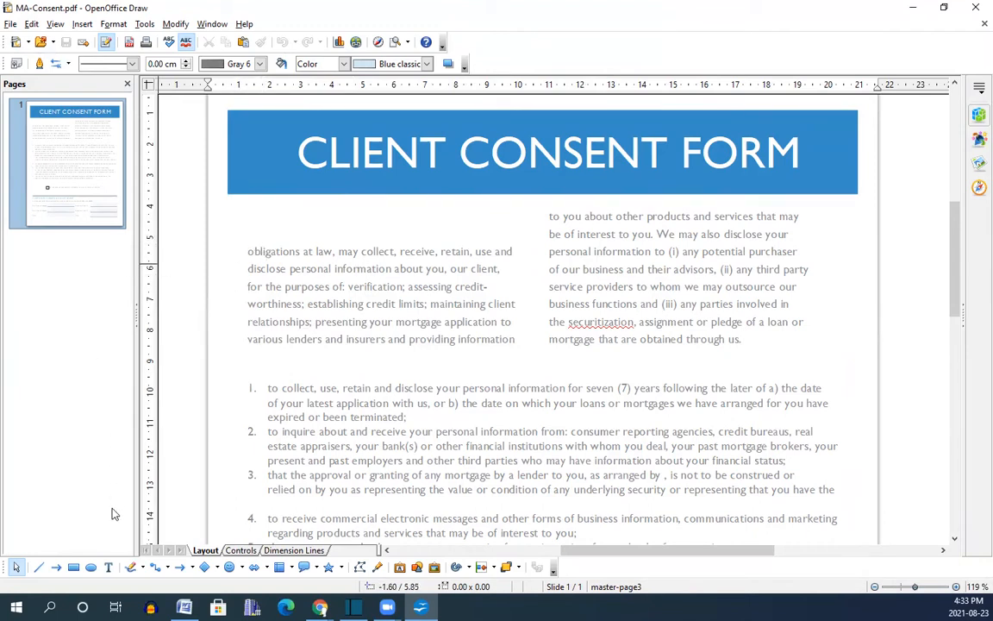
mouse_move(73, 567)
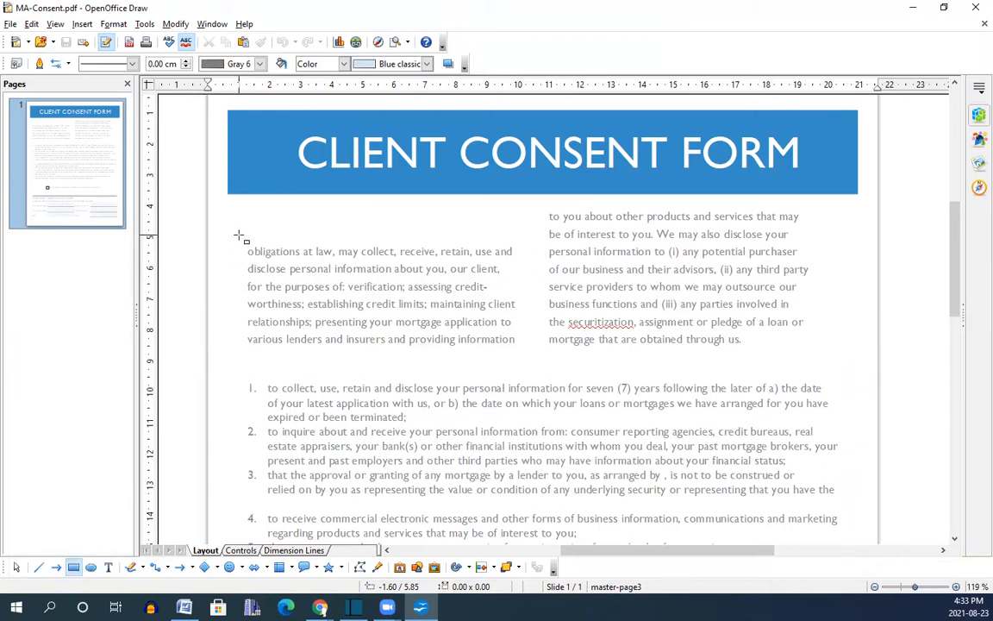
Step: Draw a rectangle over the left paragraph and give it a white outline
drag(239, 235, 528, 362)
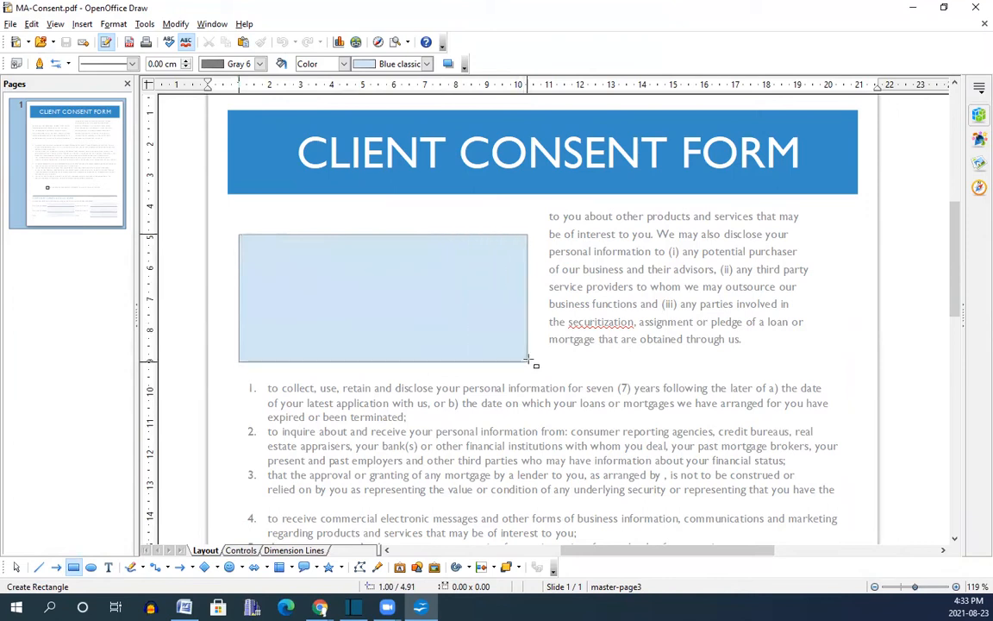
click(386, 295)
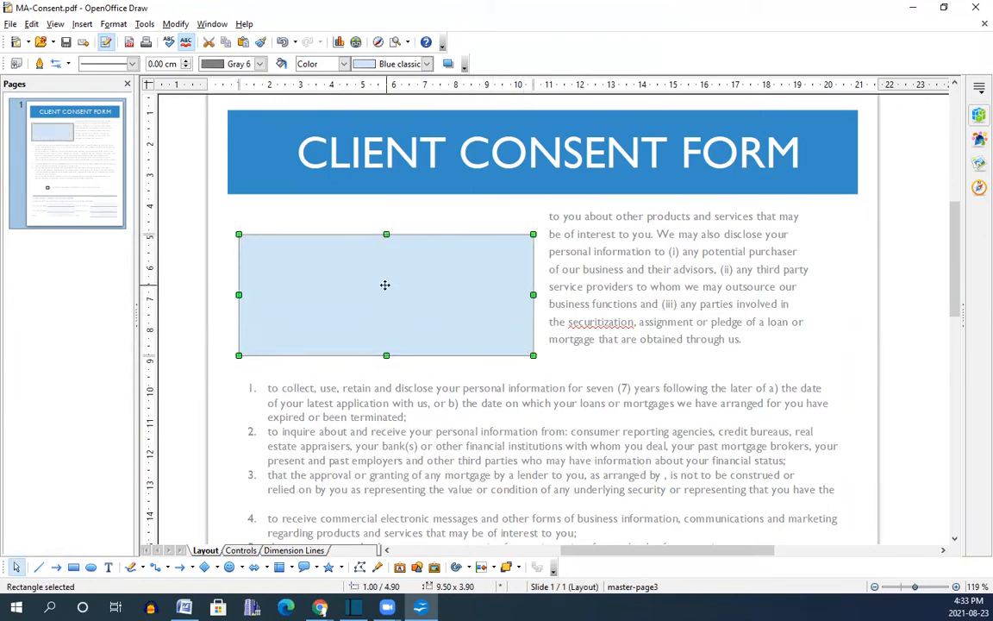
right_click(384, 284)
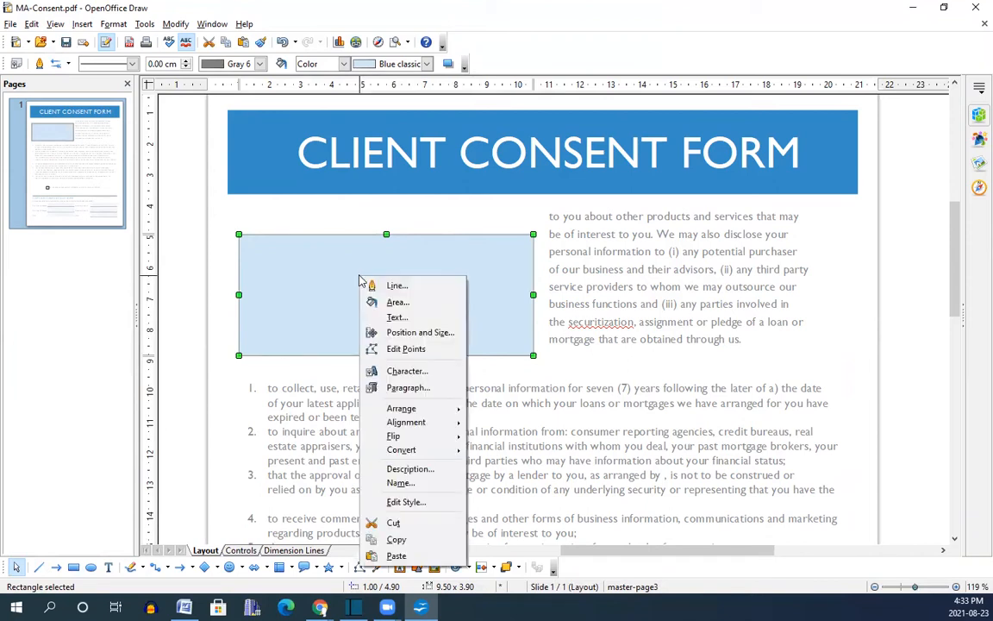
mouse_move(398, 285)
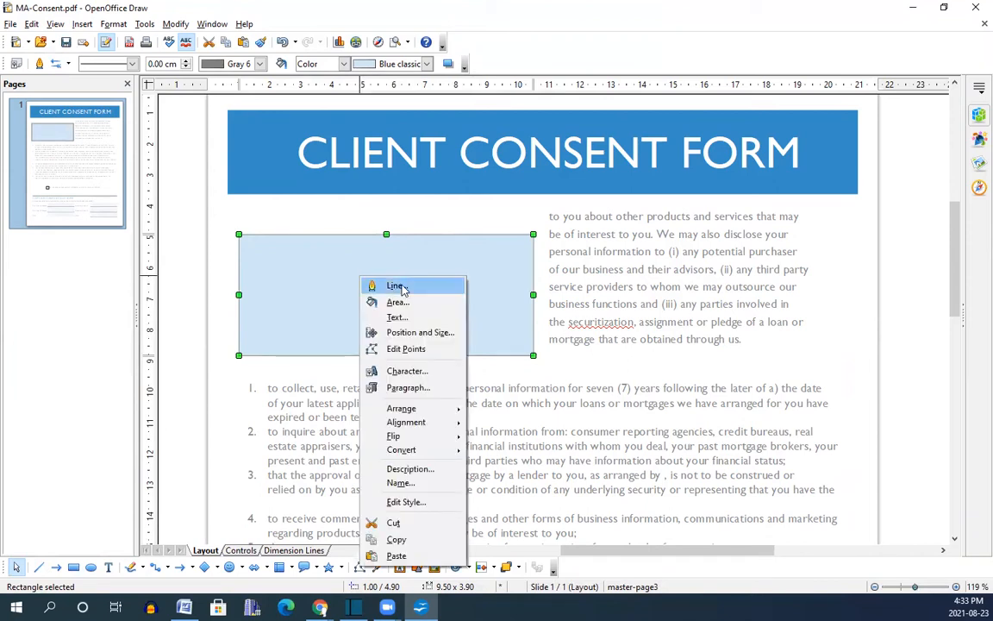
mouse_move(334, 262)
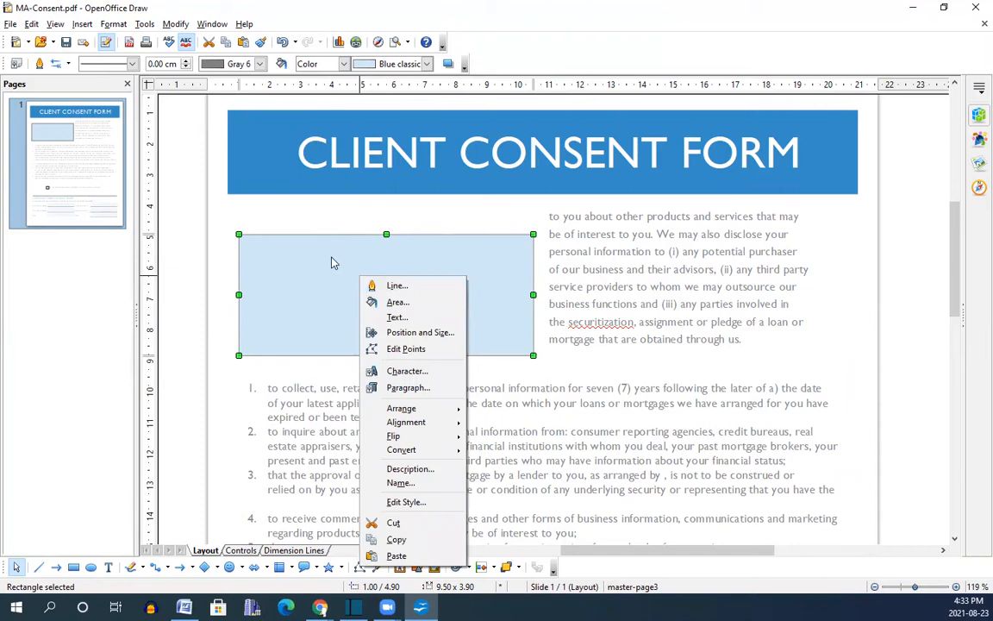
mouse_move(530, 251)
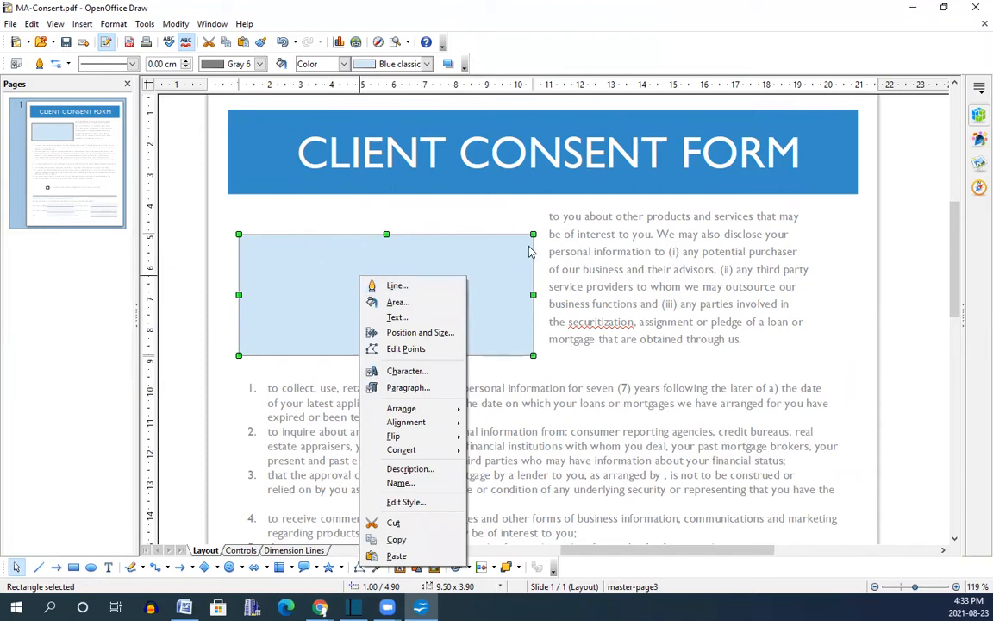
mouse_move(404, 302)
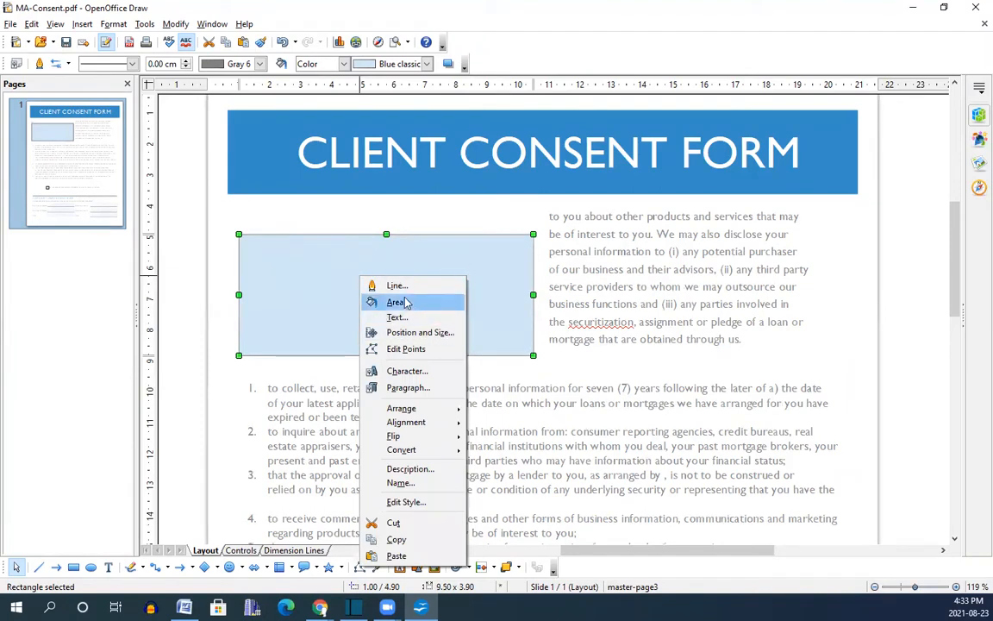
click(396, 285)
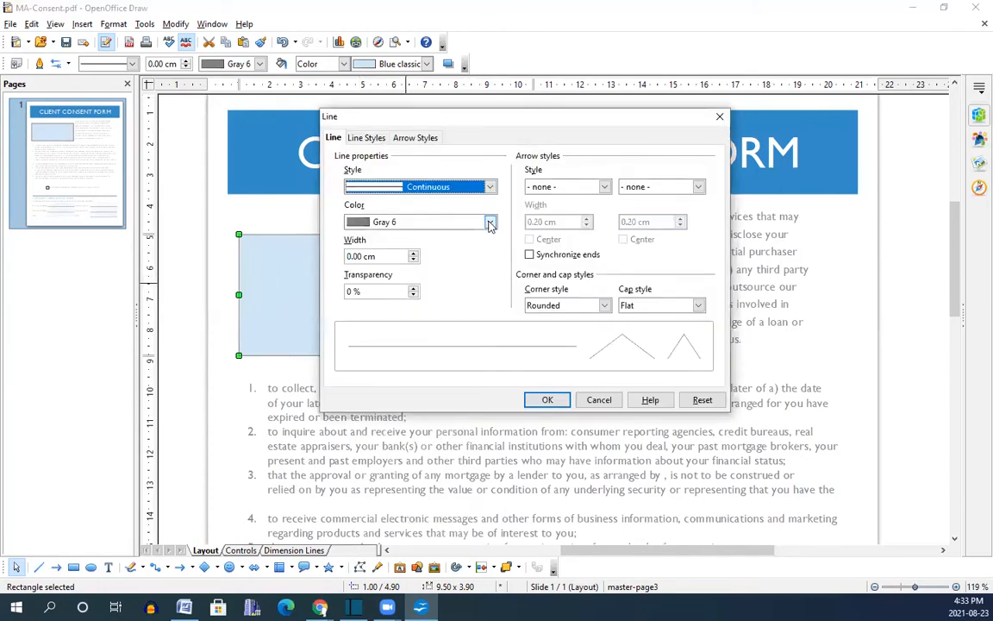
click(489, 221)
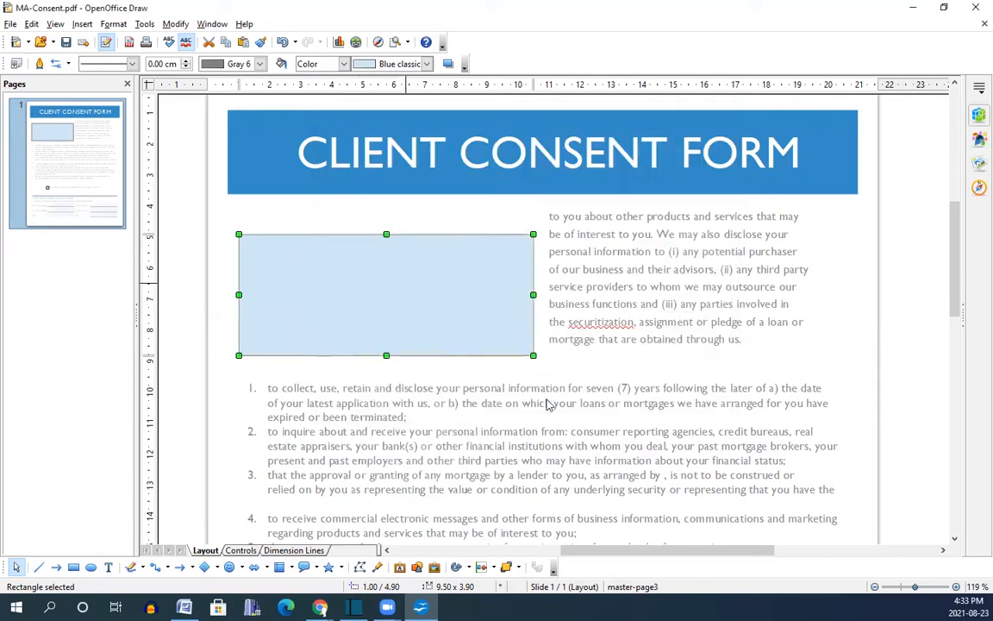
Step: Fill the covering rectangle with white
right_click(383, 284)
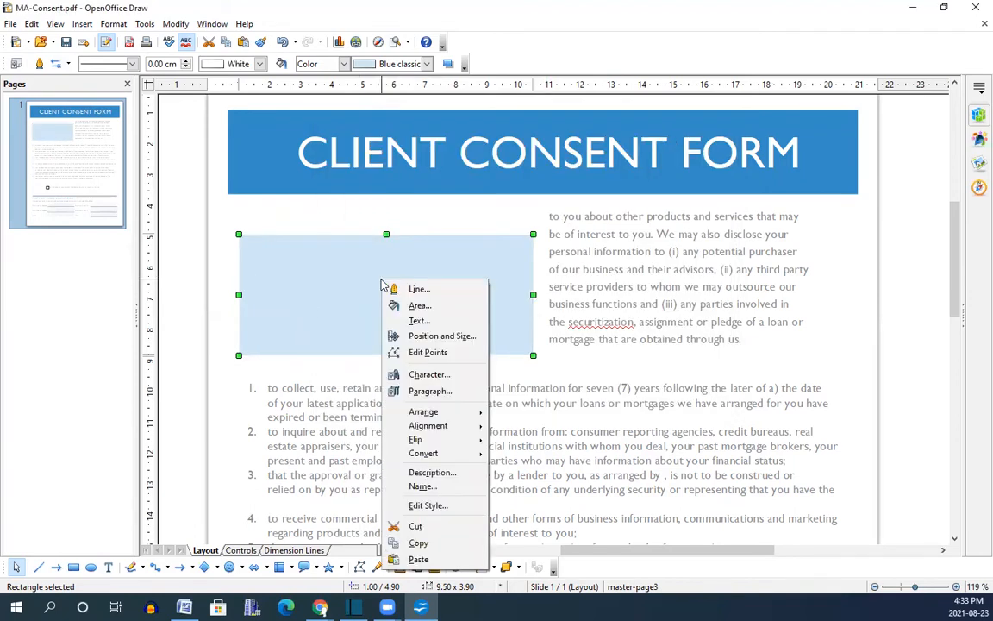
click(423, 304)
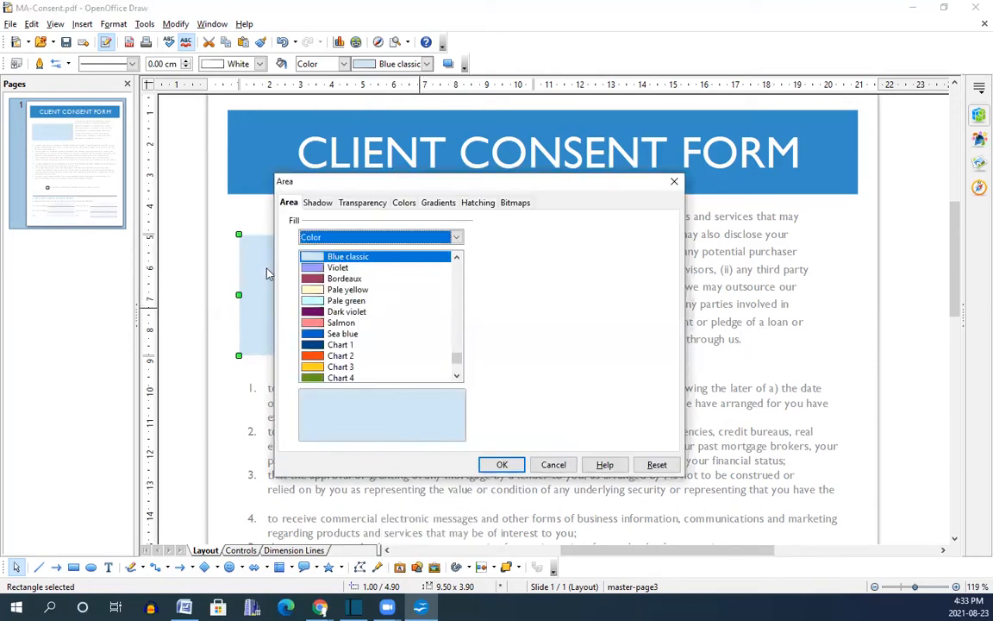
mouse_move(459, 362)
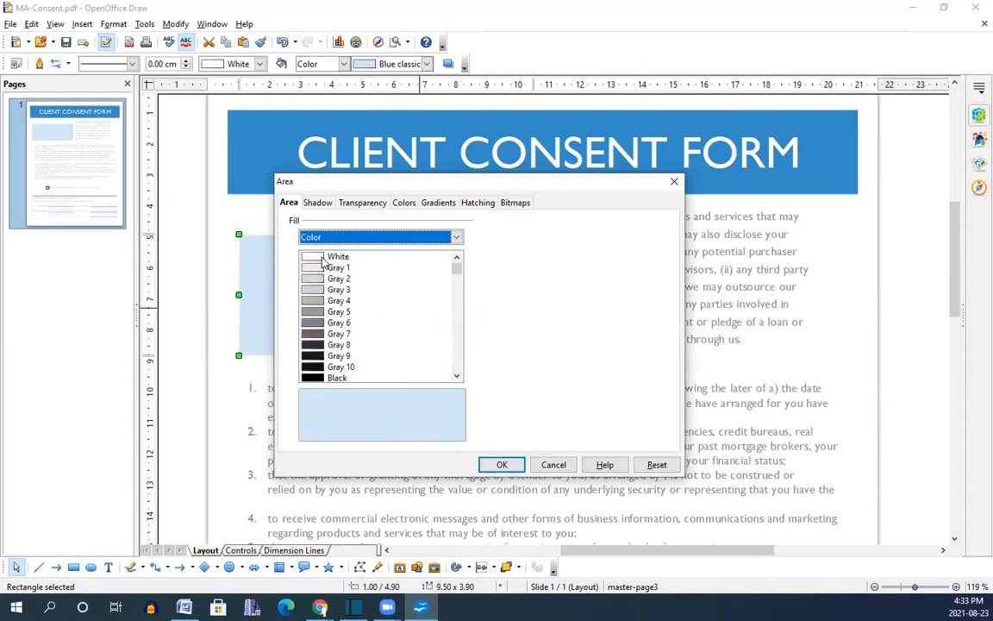
click(501, 465)
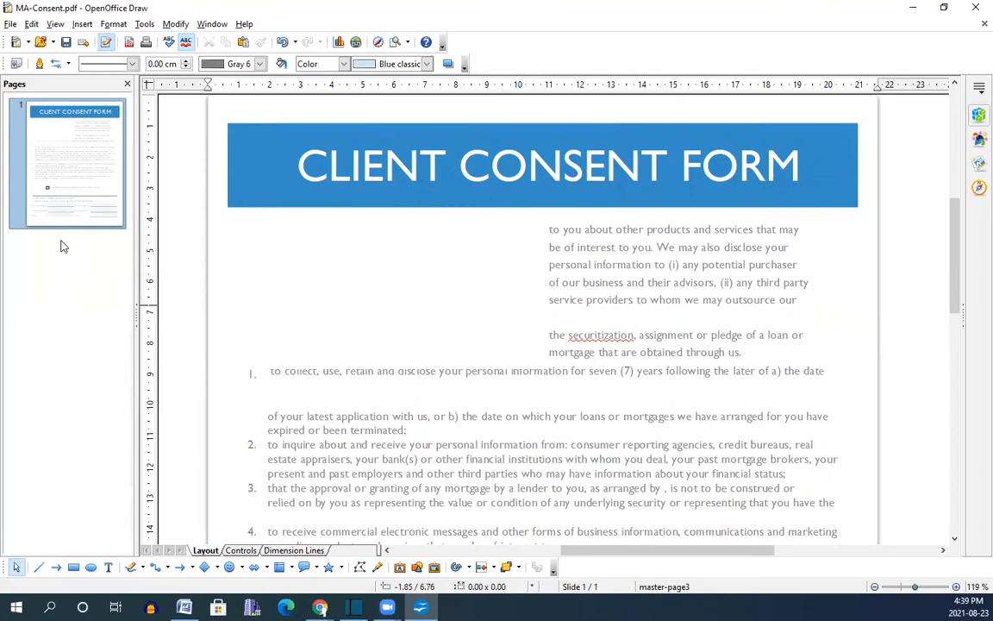
mouse_move(71, 243)
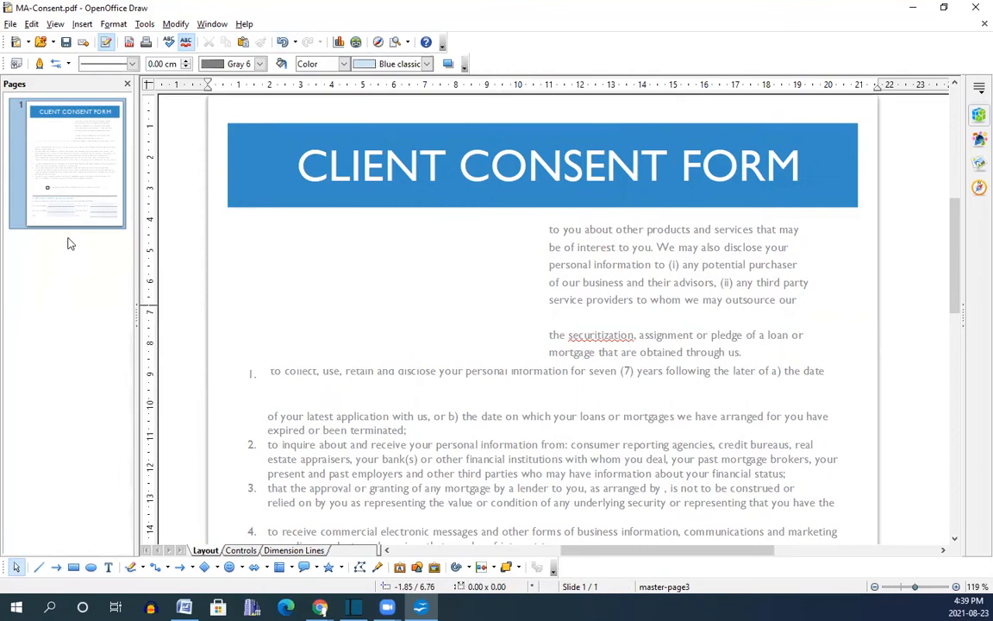
mouse_move(86, 136)
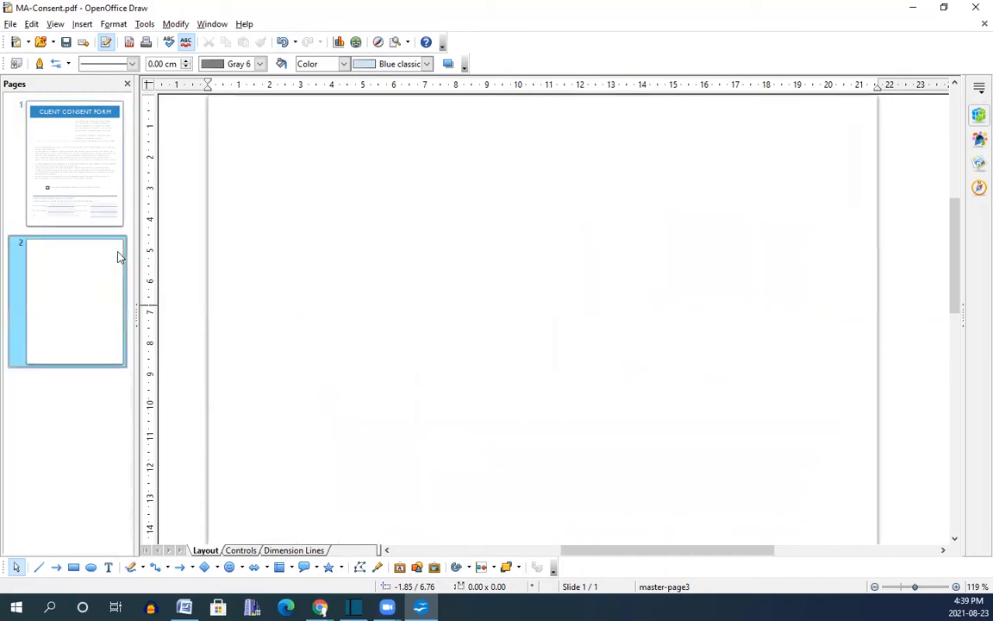
Step: Add a second page and insert the PDF logo picture from file
click(69, 302)
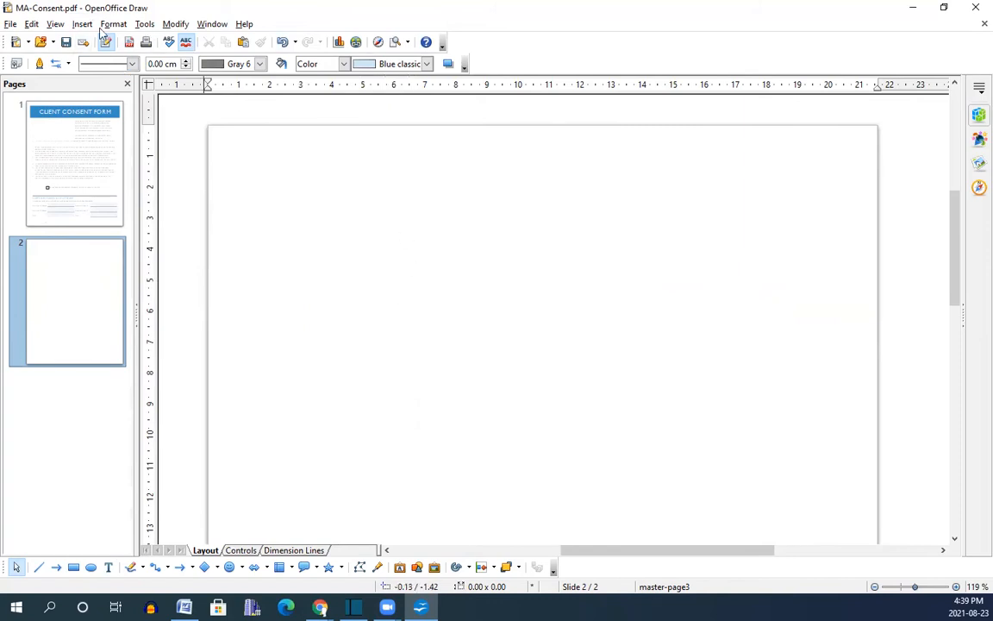
click(81, 23)
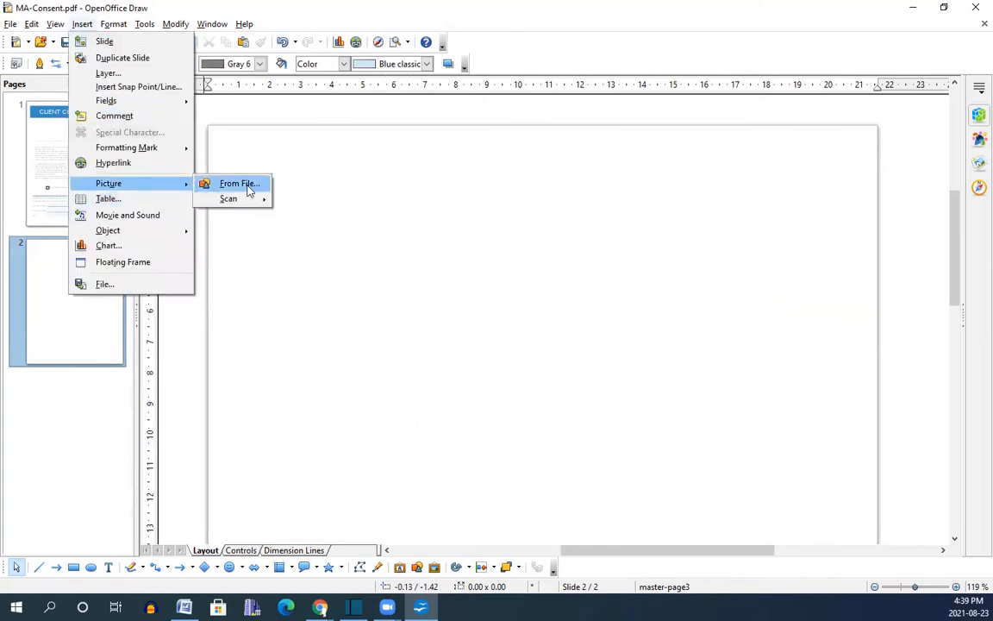
click(239, 183)
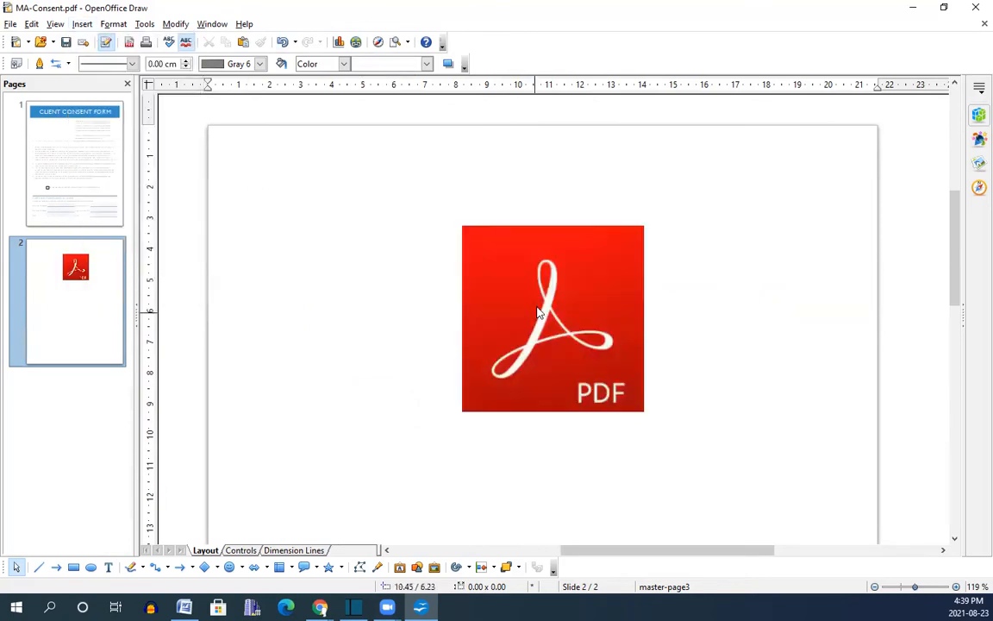
Step: Shrink the PDF logo and move it near the page's top-left corner
click(539, 312)
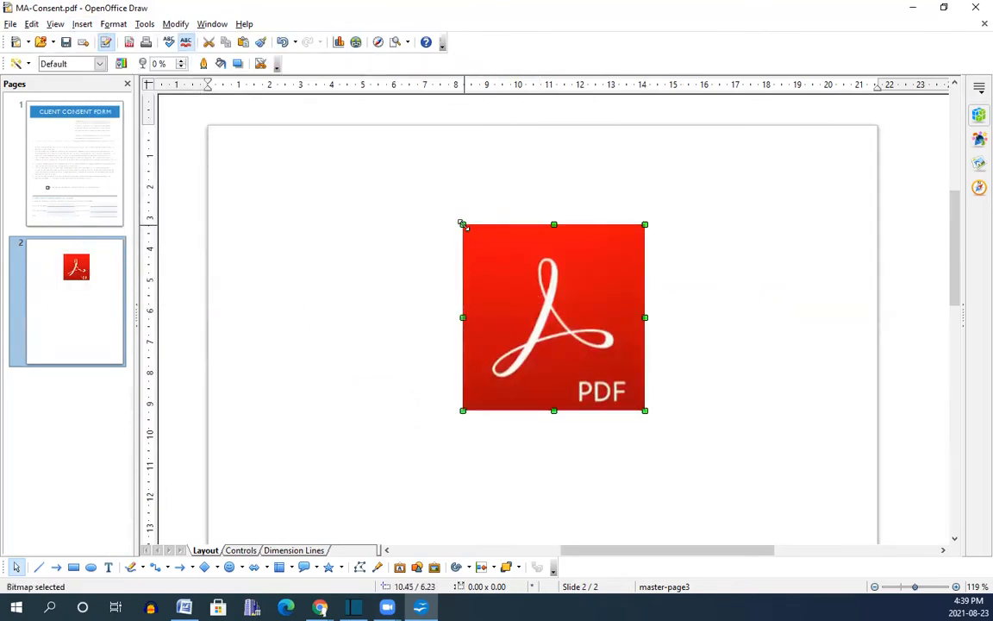
drag(553, 317, 594, 356)
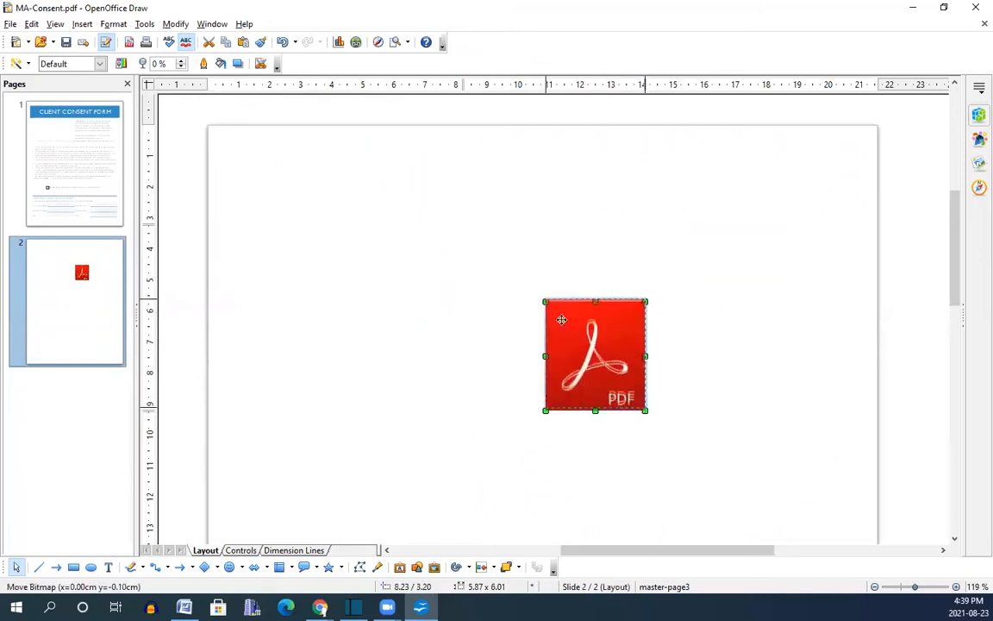
drag(595, 355, 319, 218)
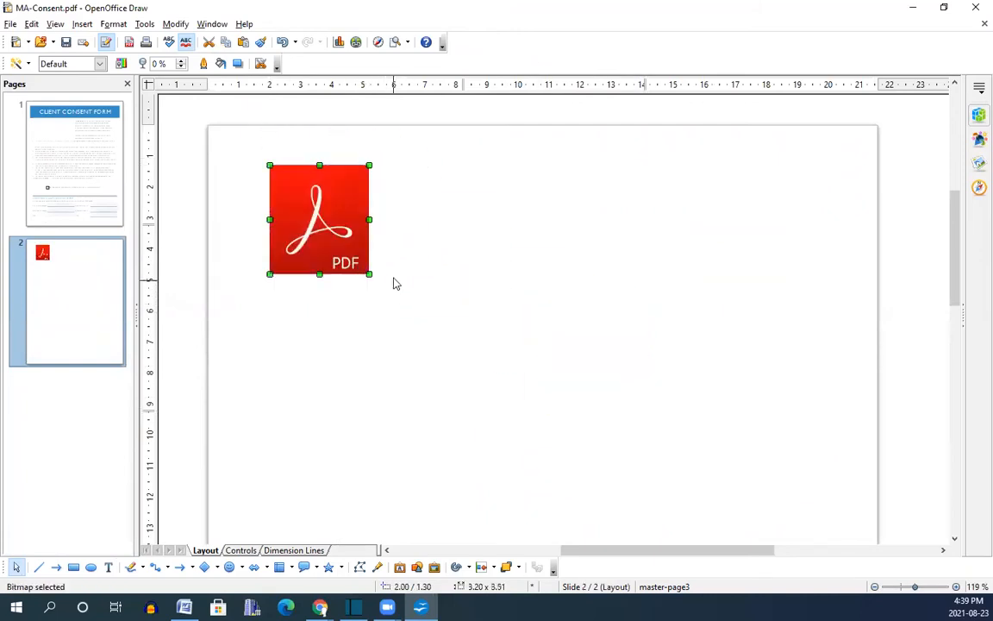
click(499, 214)
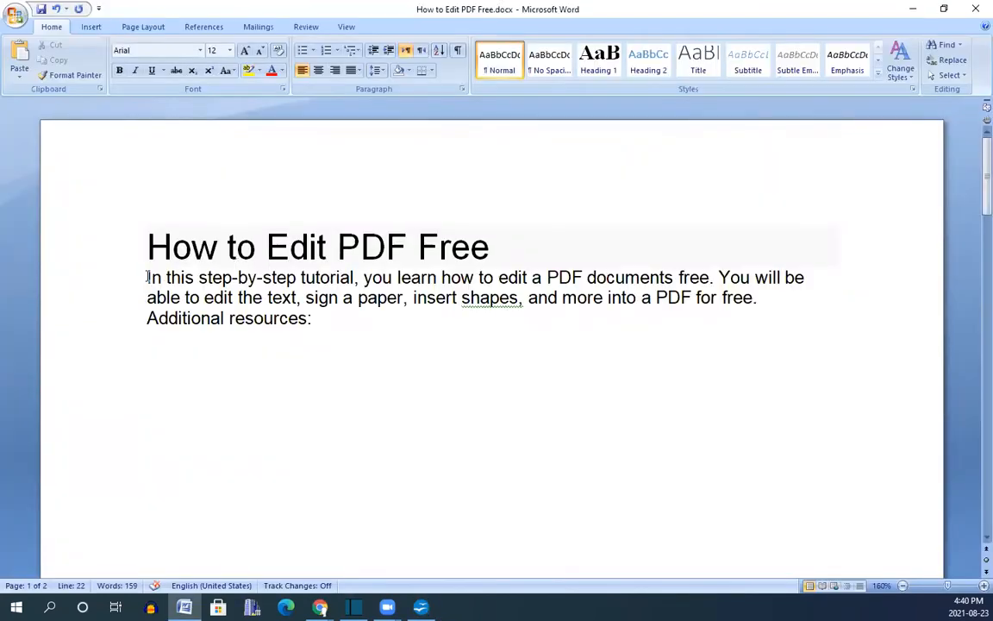
Step: Paste the copied Word tutorial paragraph below the PDF logo on page two
drag(146, 276, 312, 318)
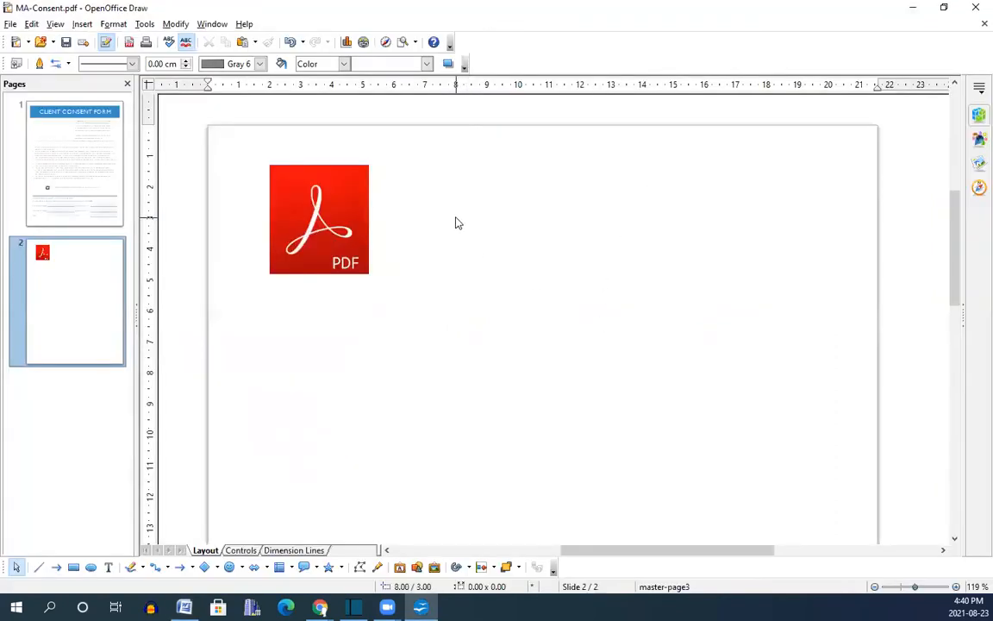
right_click(458, 223)
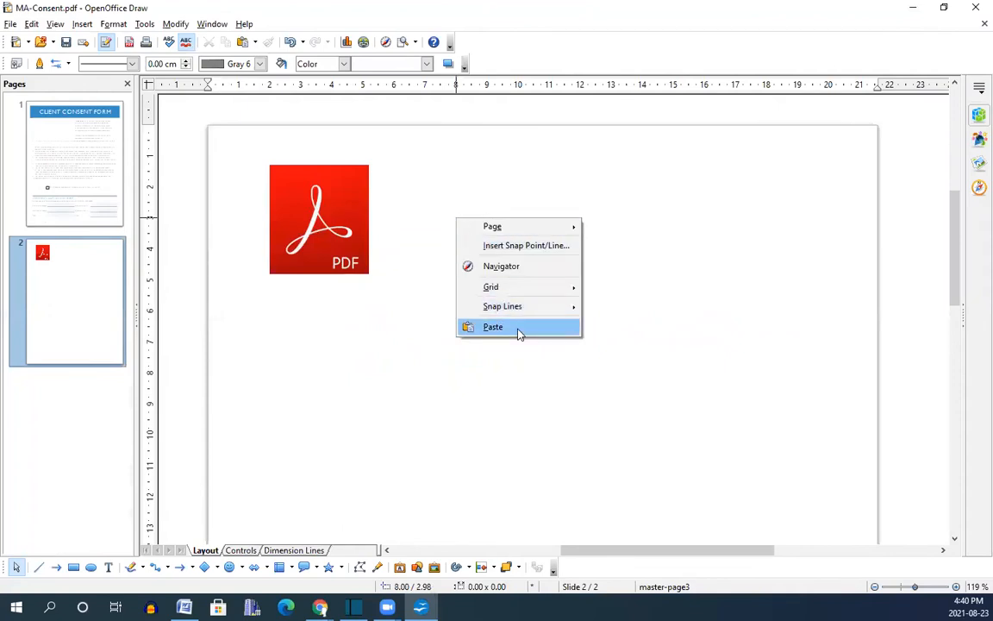
click(493, 327)
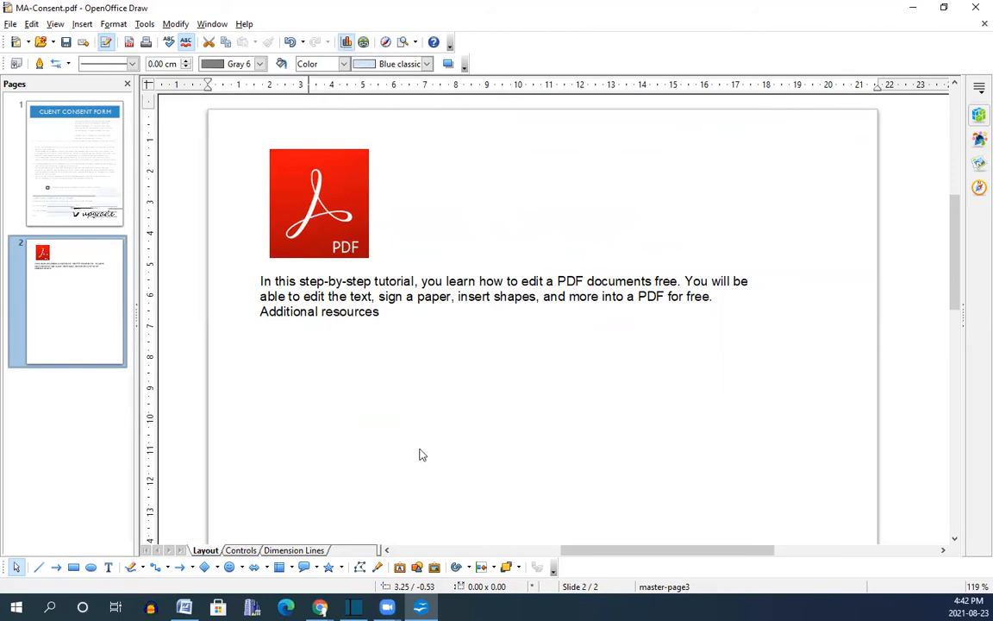
mouse_move(260, 369)
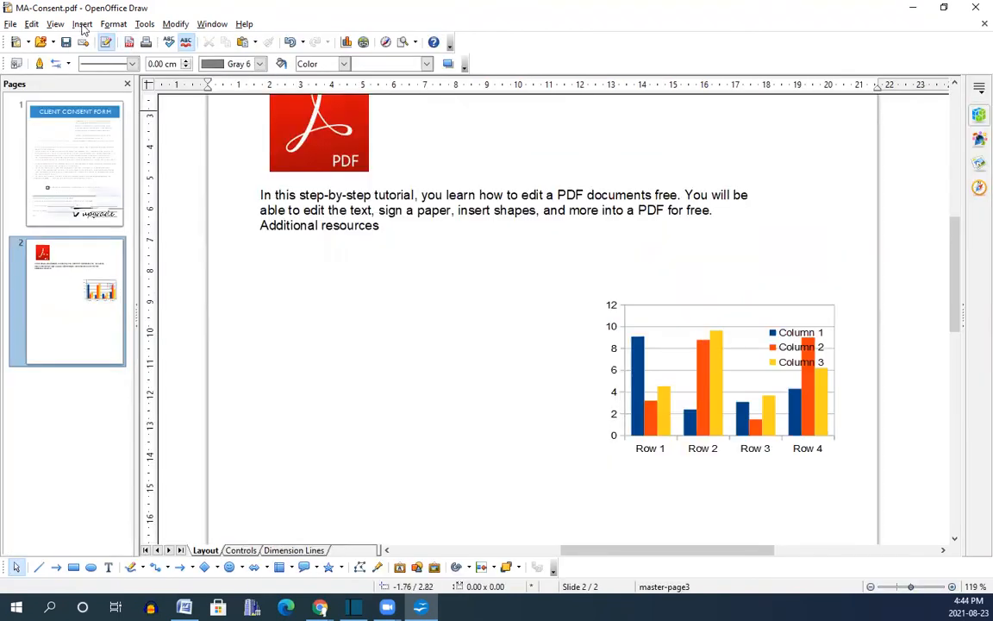
Step: Insert a two-row table on the second page
click(81, 23)
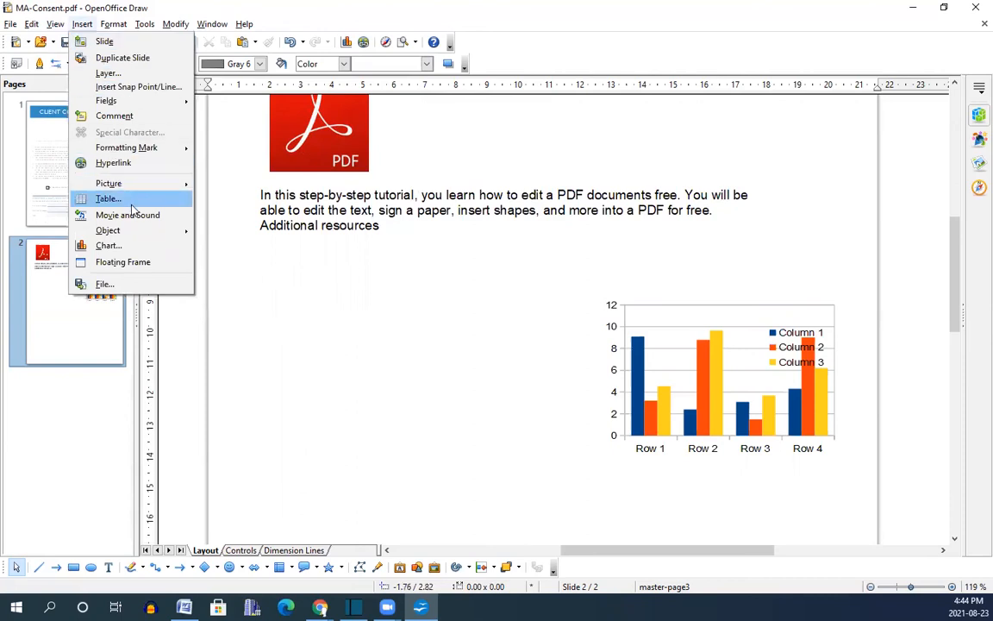
click(107, 198)
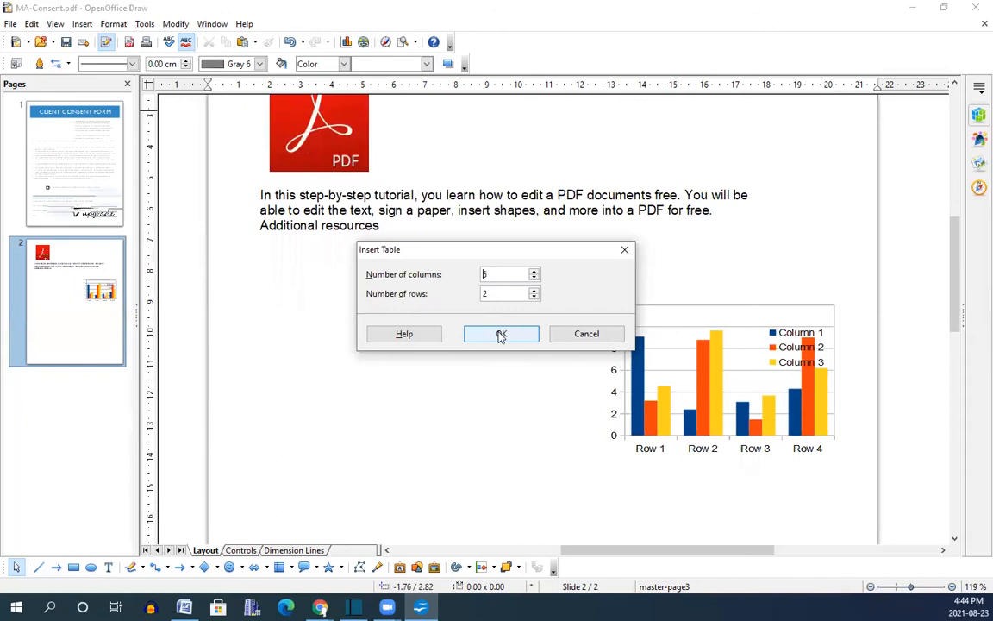
click(501, 334)
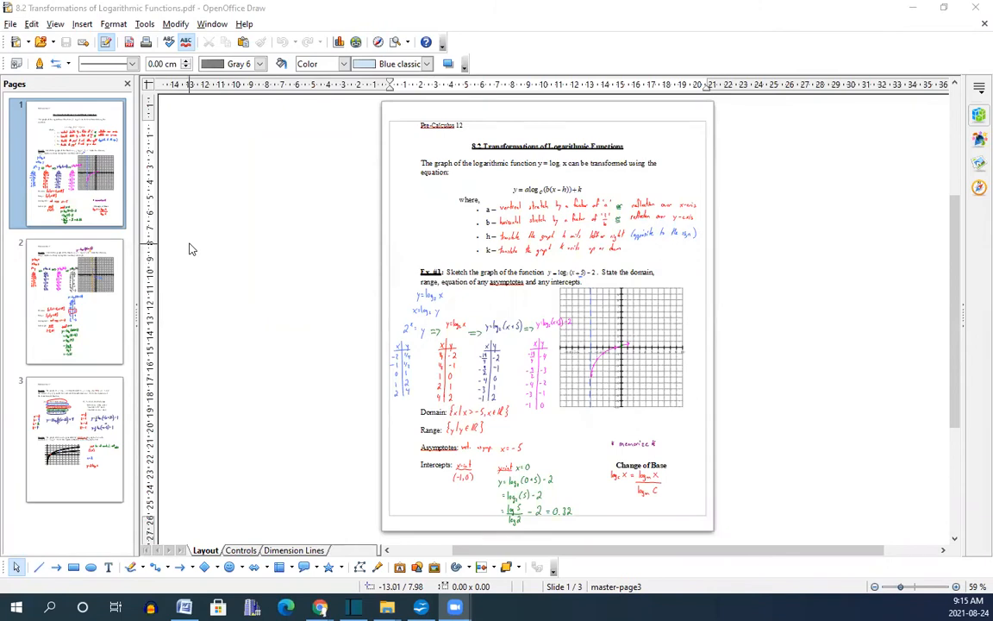
mouse_move(96, 169)
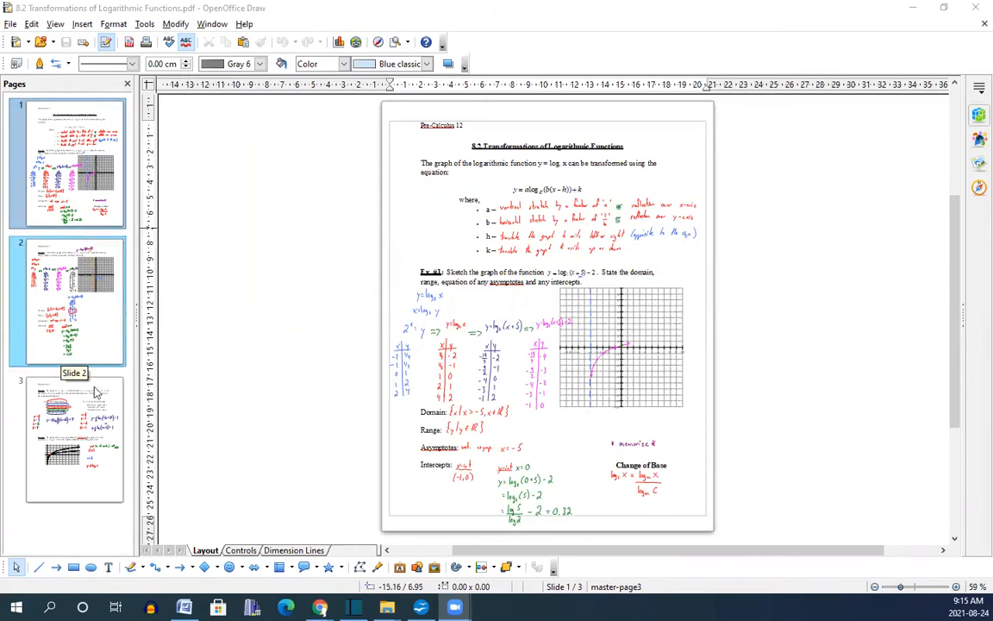
Step: Delete page 2 from the Pages pane of the logarithm notes
click(70, 422)
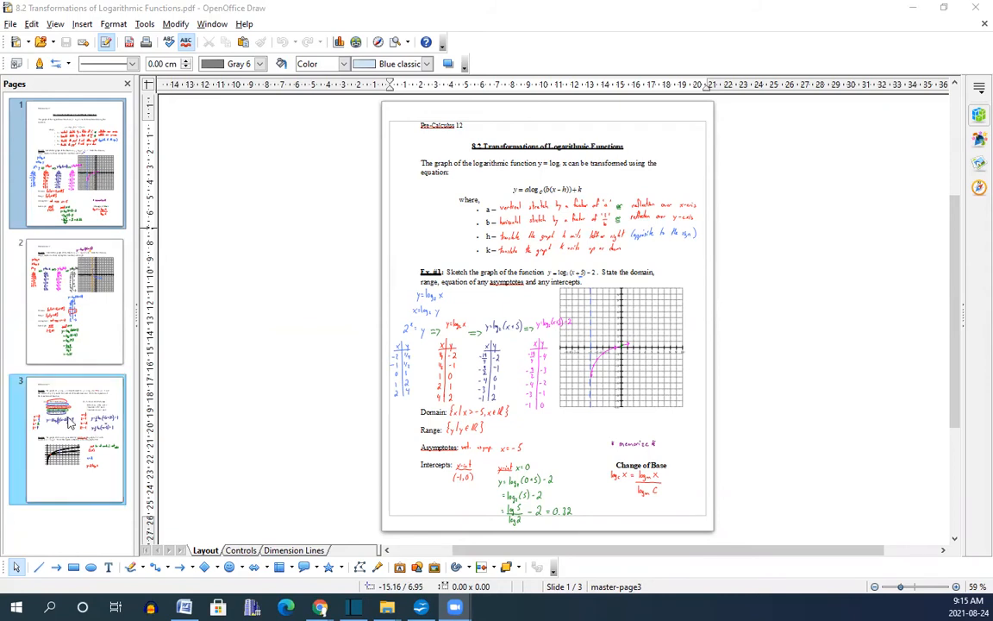
mouse_move(70, 427)
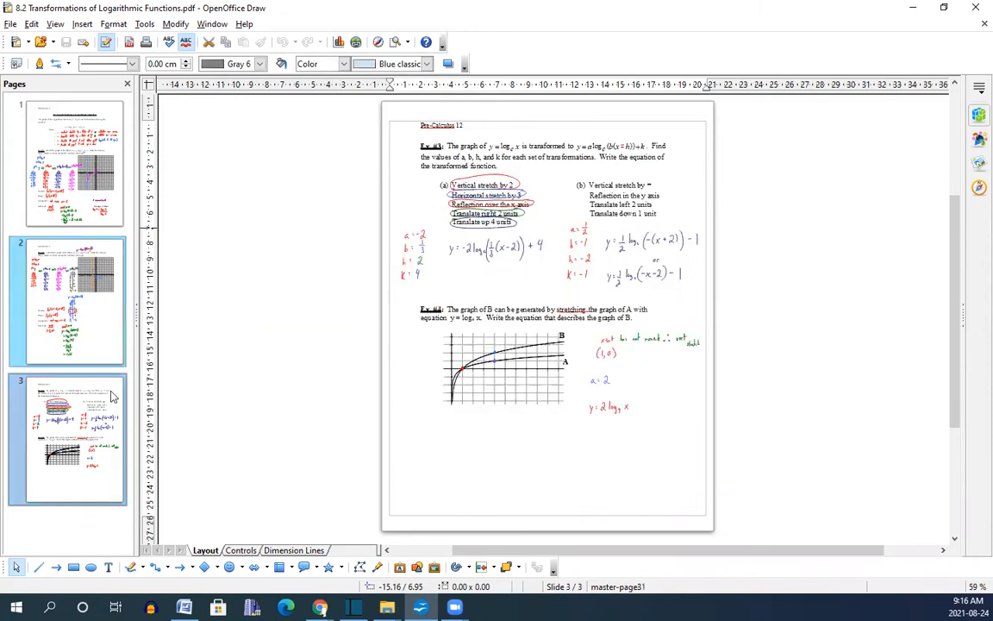
mouse_move(73, 375)
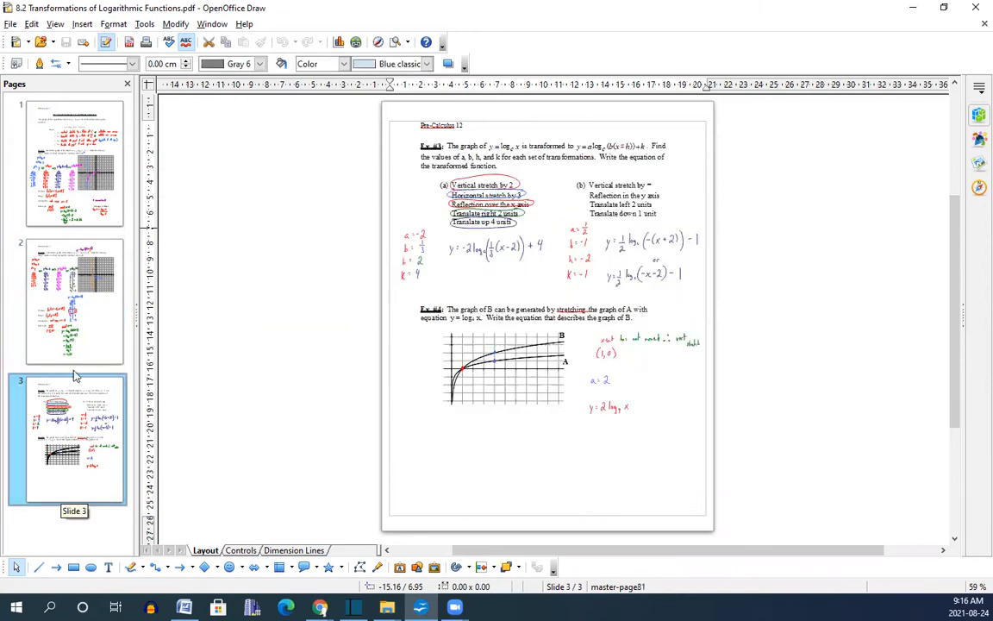
click(73, 302)
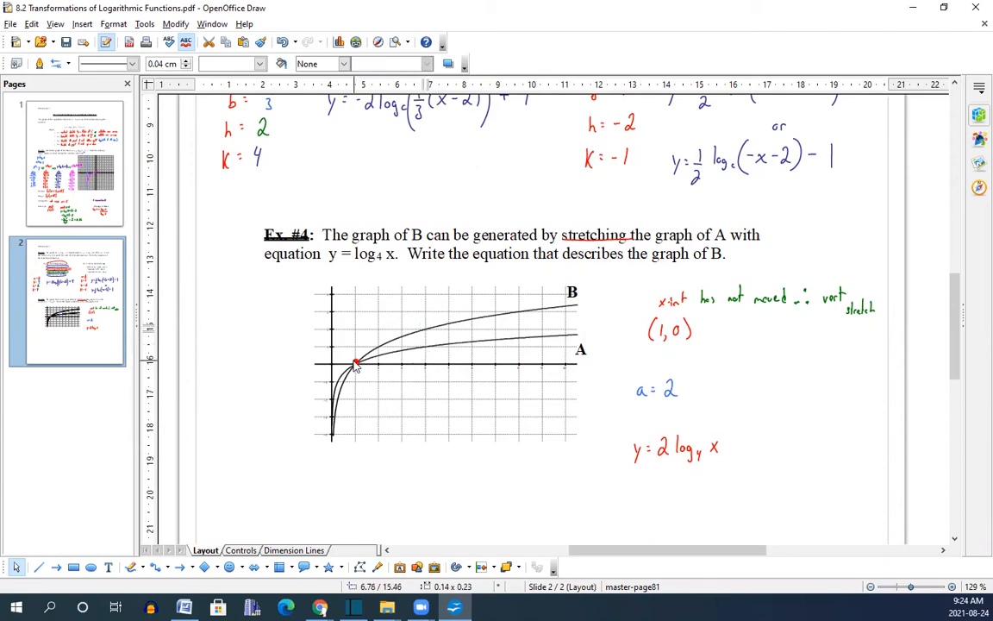
mouse_move(709, 374)
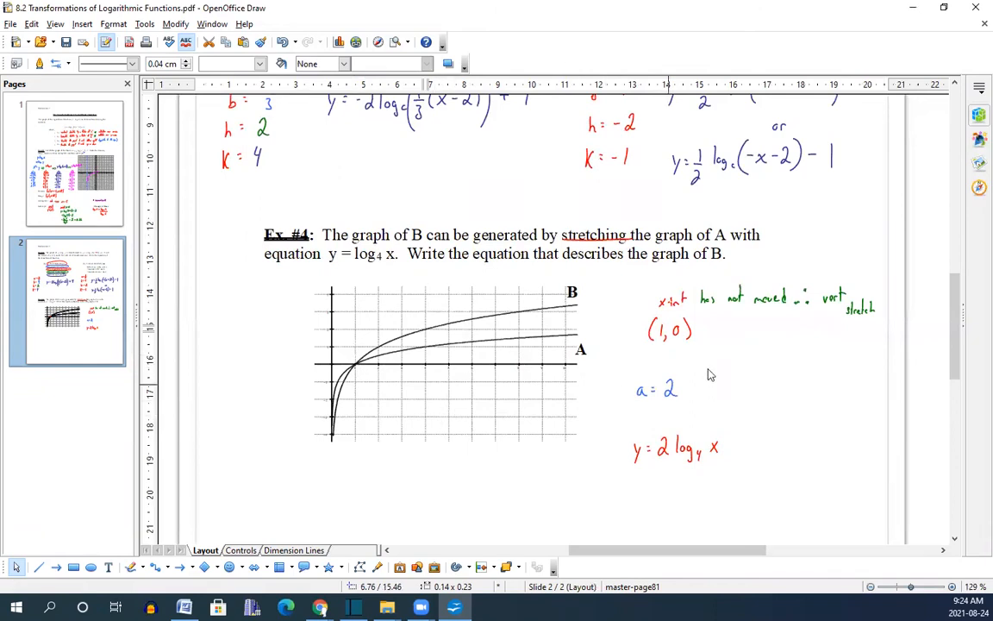
mouse_move(836, 310)
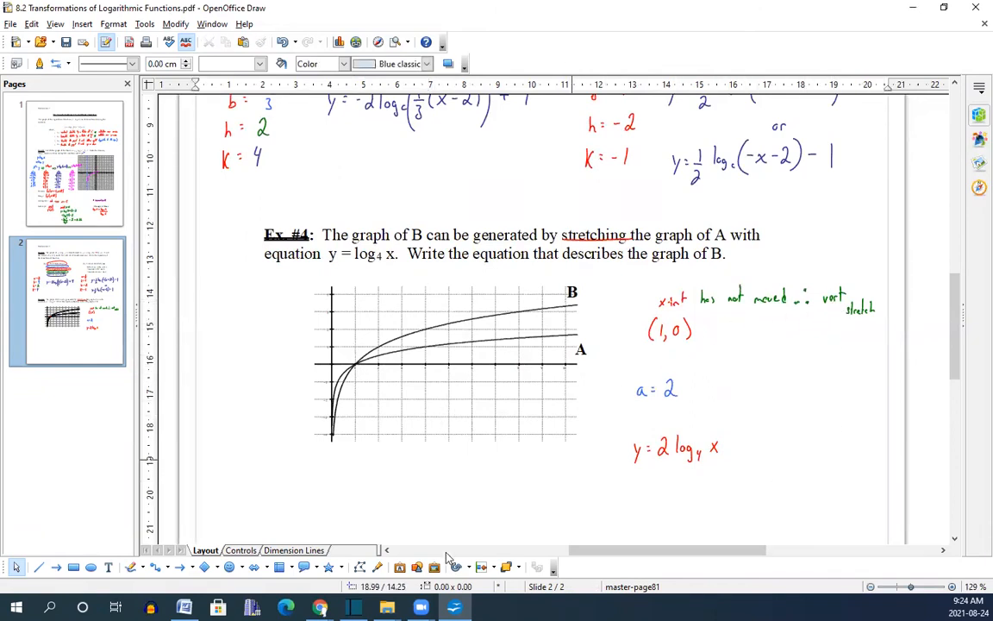
mouse_move(76, 567)
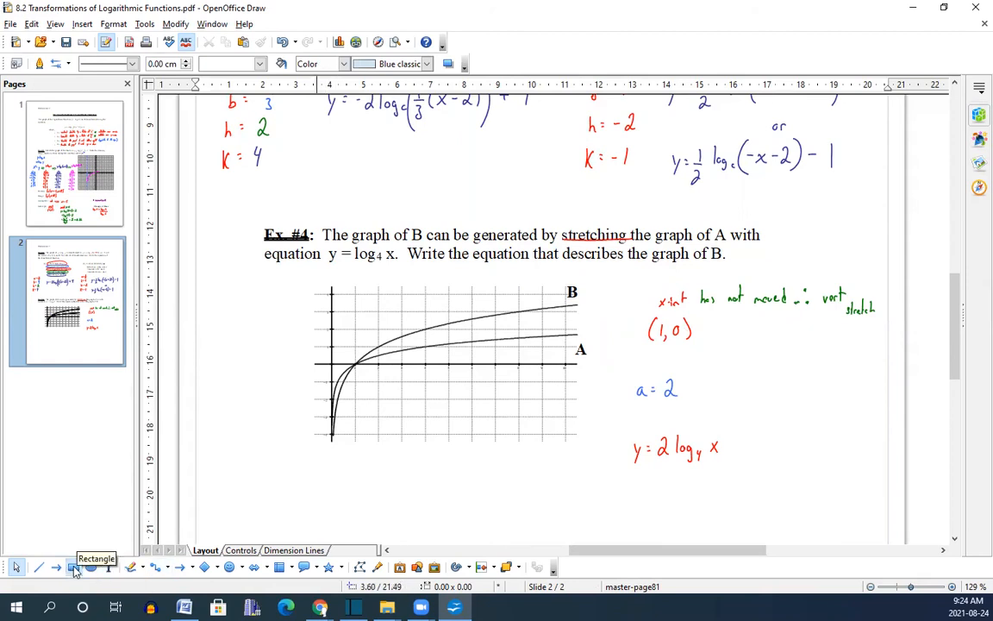
Step: Cover the handwritten notes right of the Ex #4 graph with a borderless, white-filled rectangle
click(73, 567)
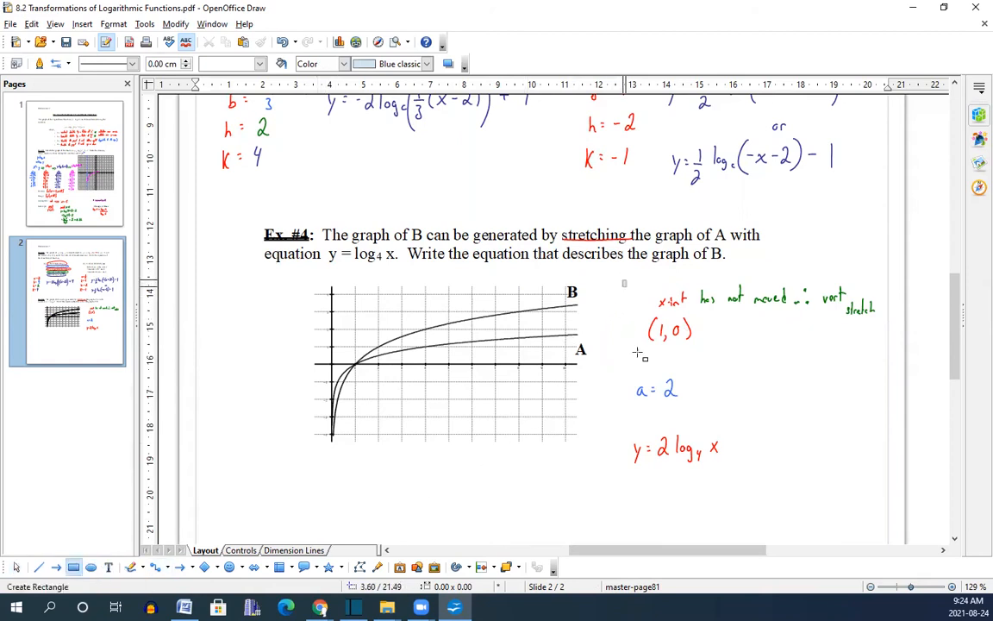
drag(623, 281, 885, 468)
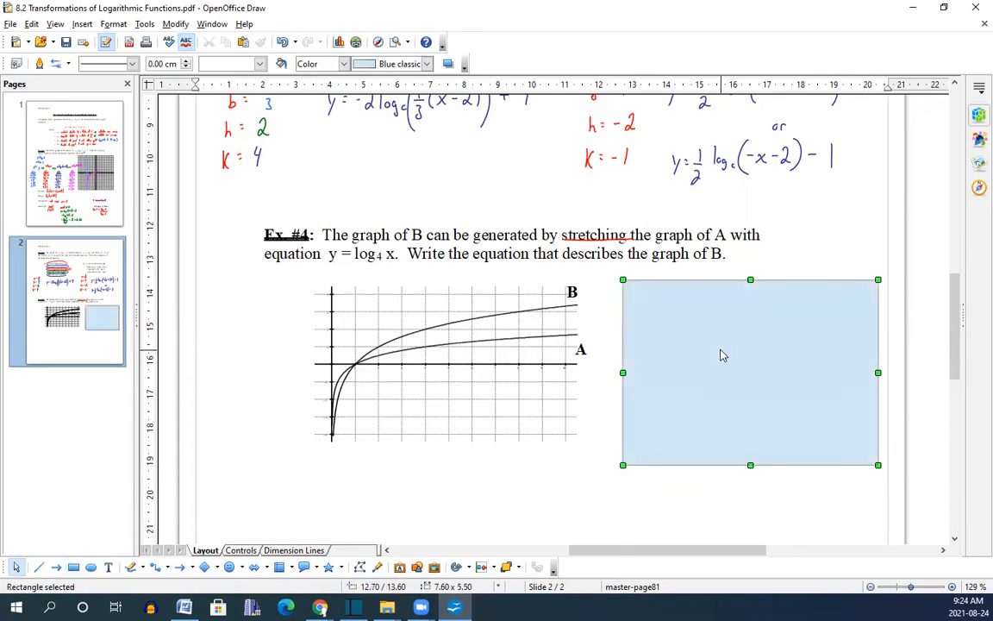
right_click(724, 355)
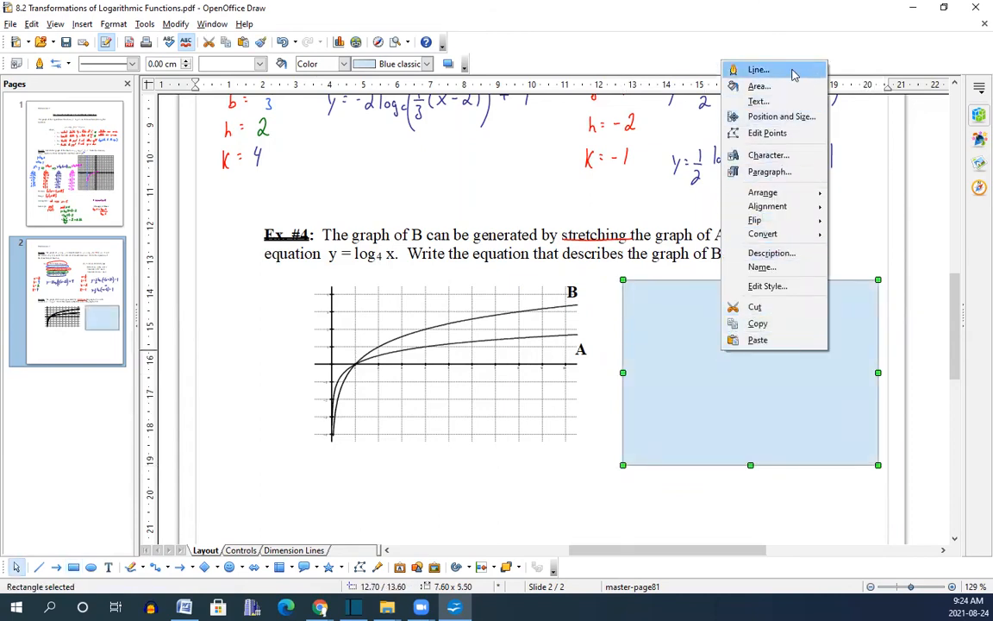
click(759, 69)
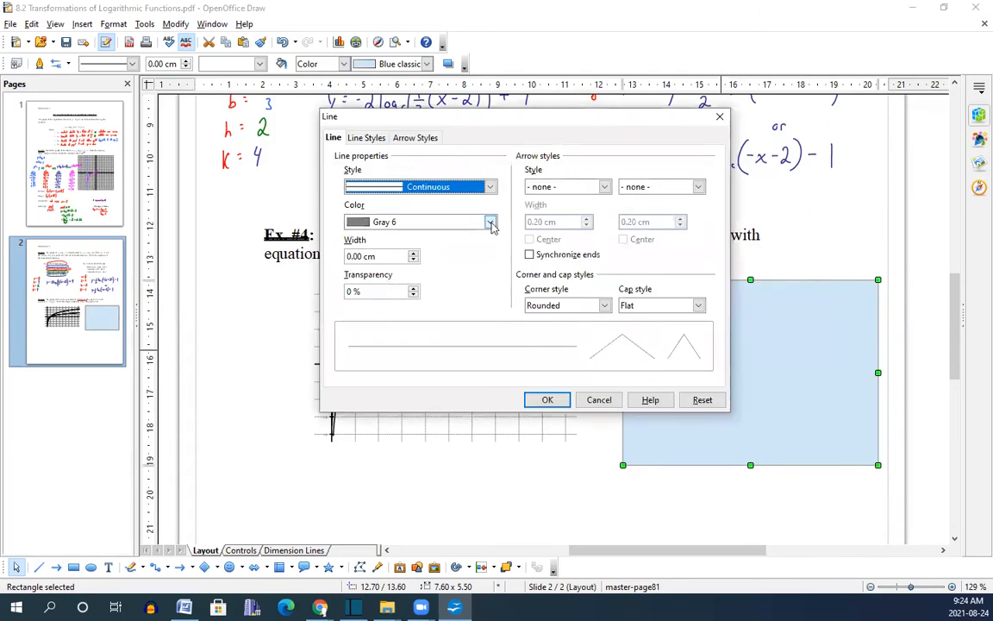
click(489, 221)
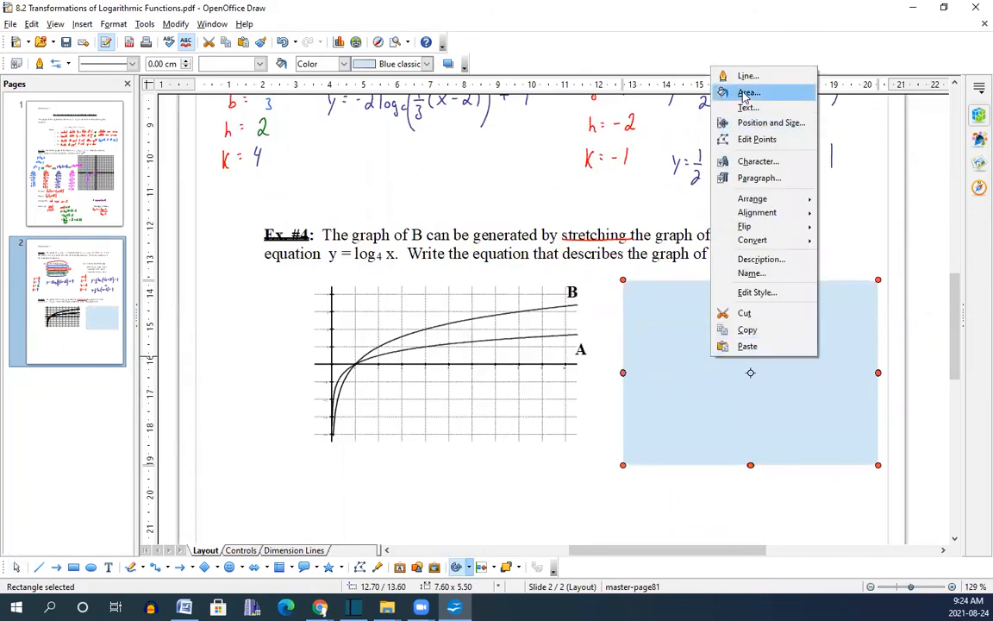
click(751, 92)
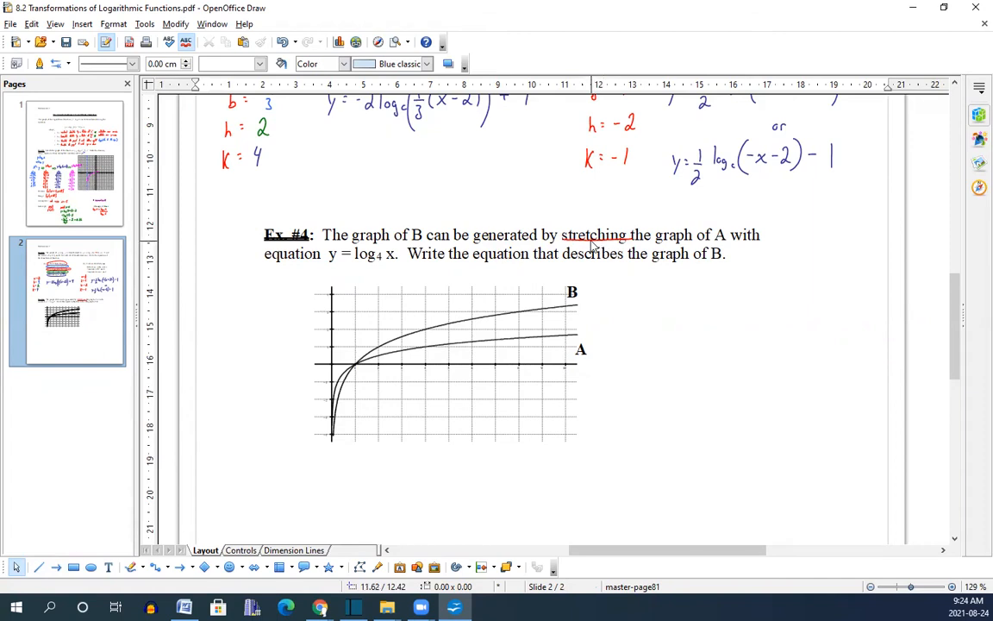
Step: Select the Ex #3 annotation area and begin creating a new blank text document
click(595, 239)
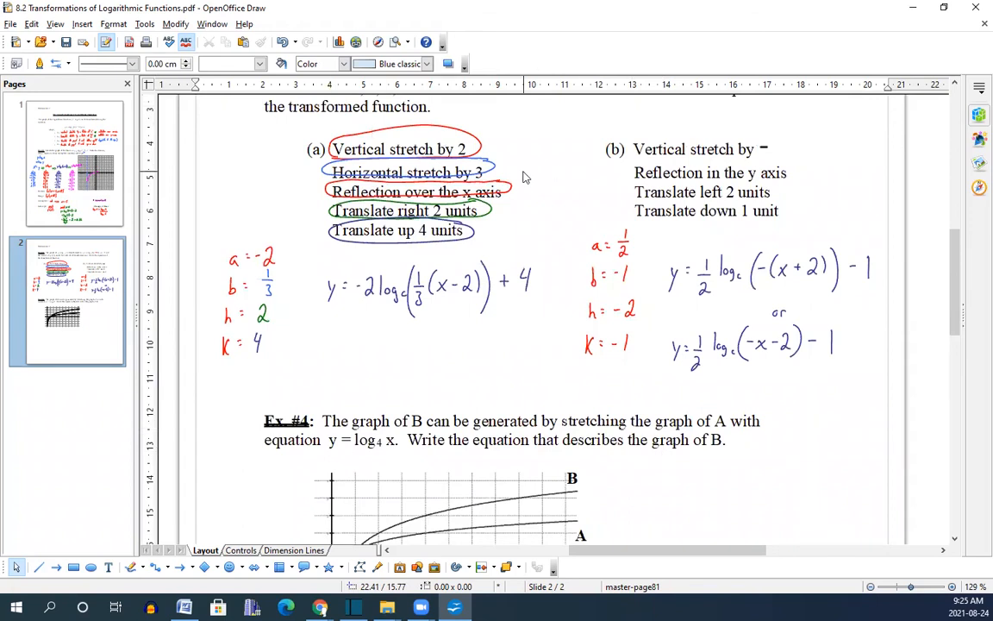
mouse_move(448, 133)
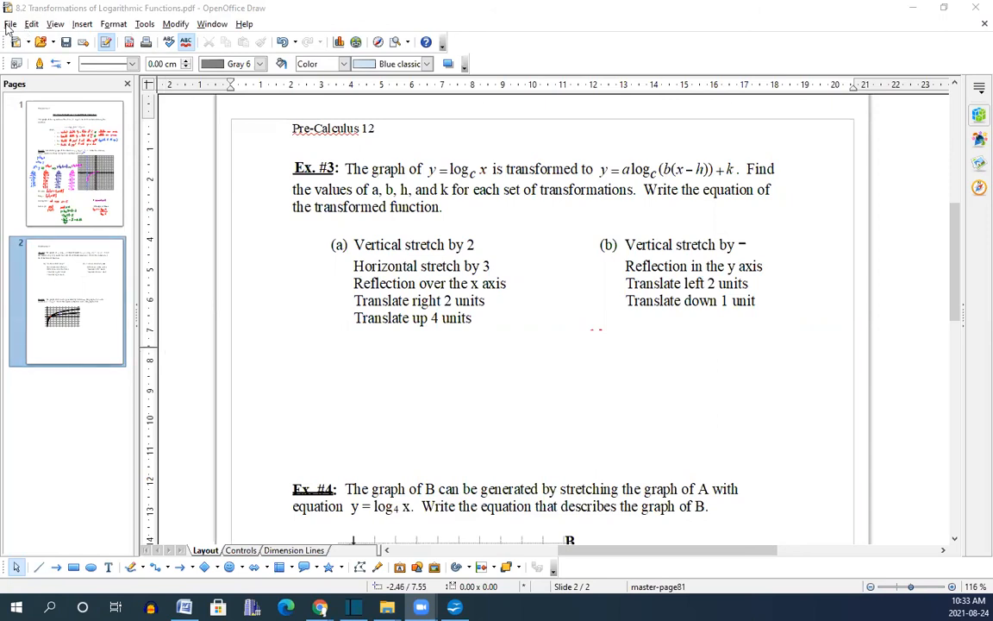
click(11, 24)
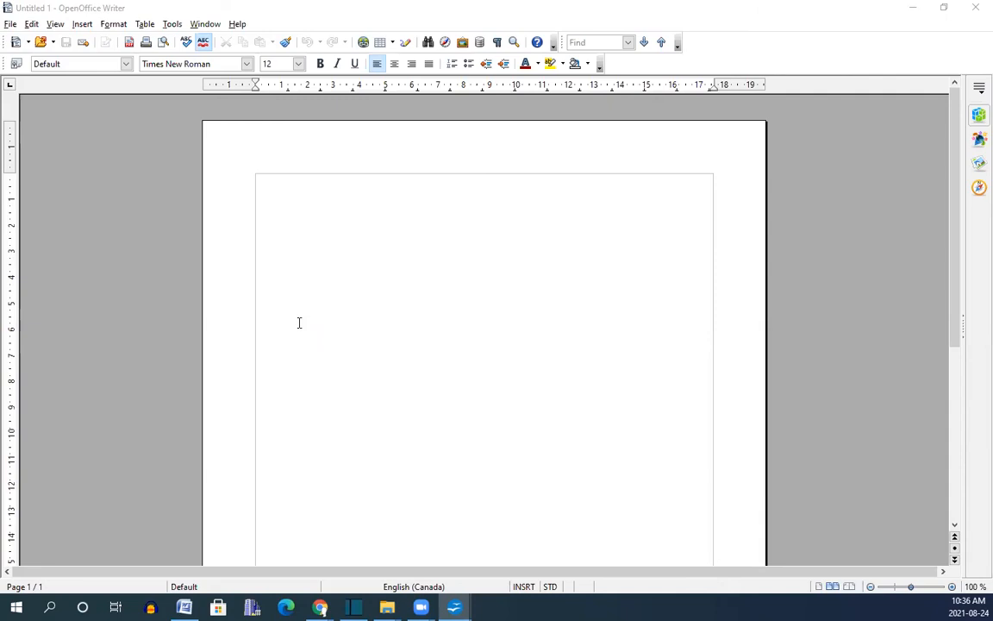
mouse_move(281, 318)
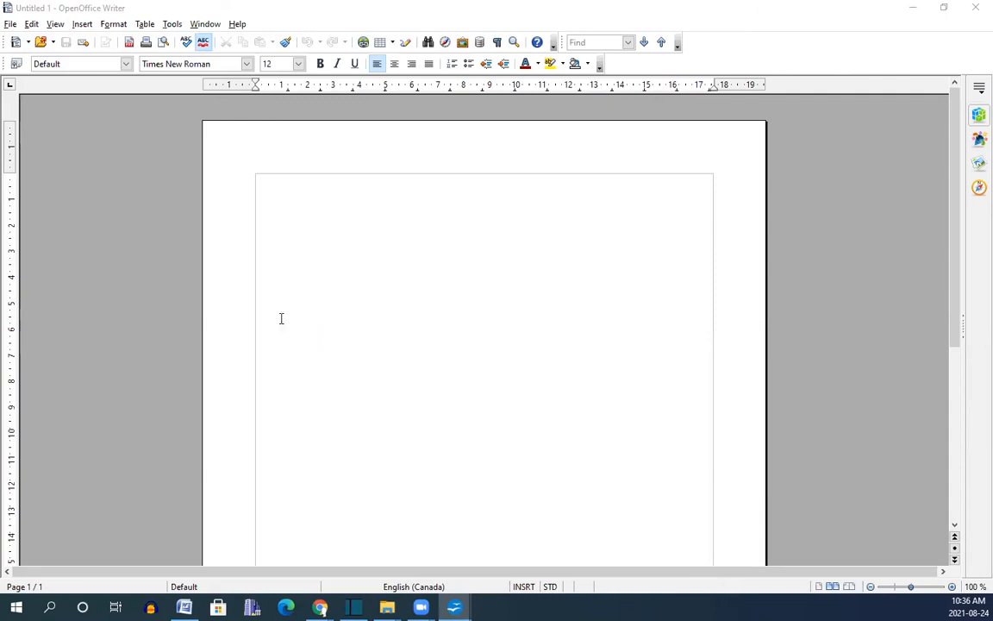